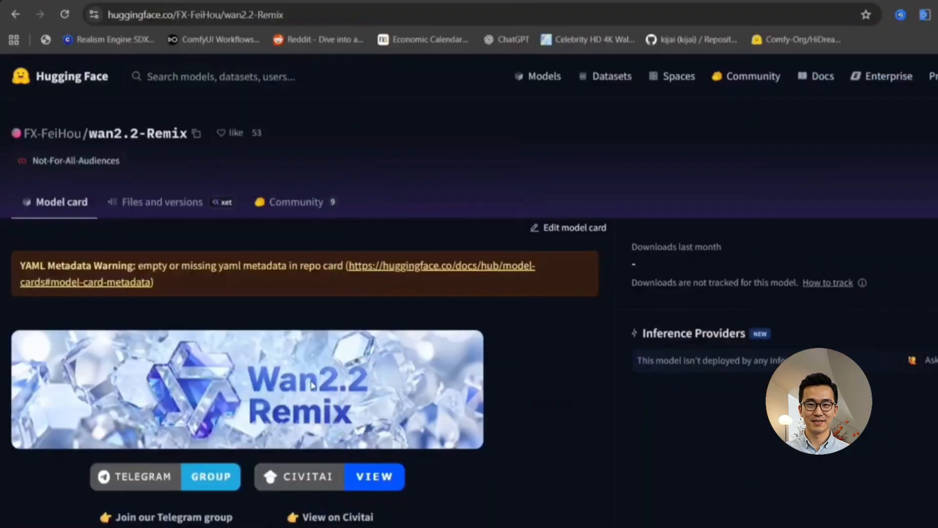
Step: Scroll to the Recommended CLIP section and open the NSFW-Wan-UMT5-XXL repository's file list
scroll("down", 3)
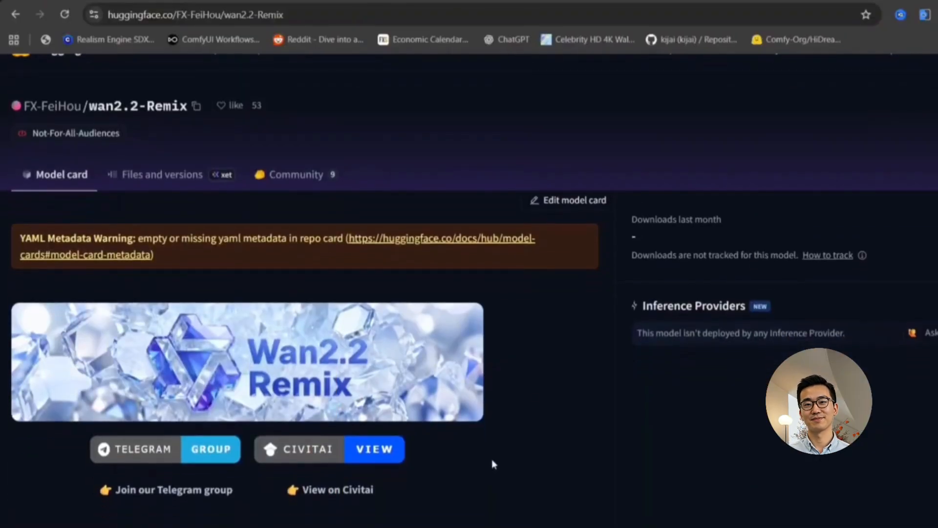
mouse_move(525, 423)
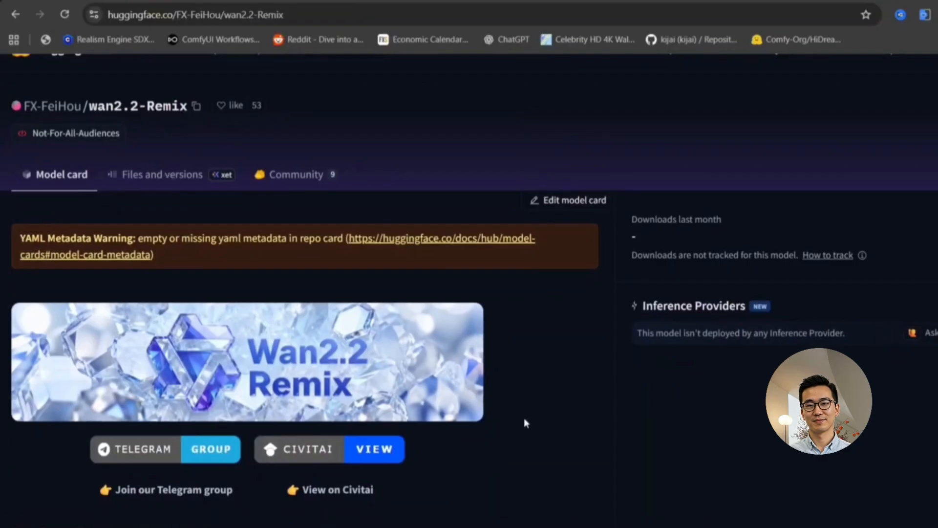
scroll("down", 3)
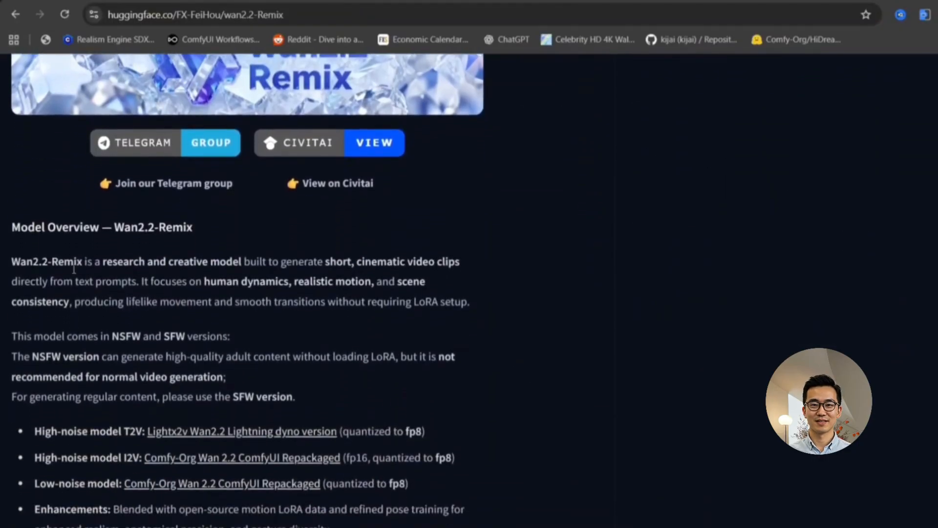
scroll("down", 3)
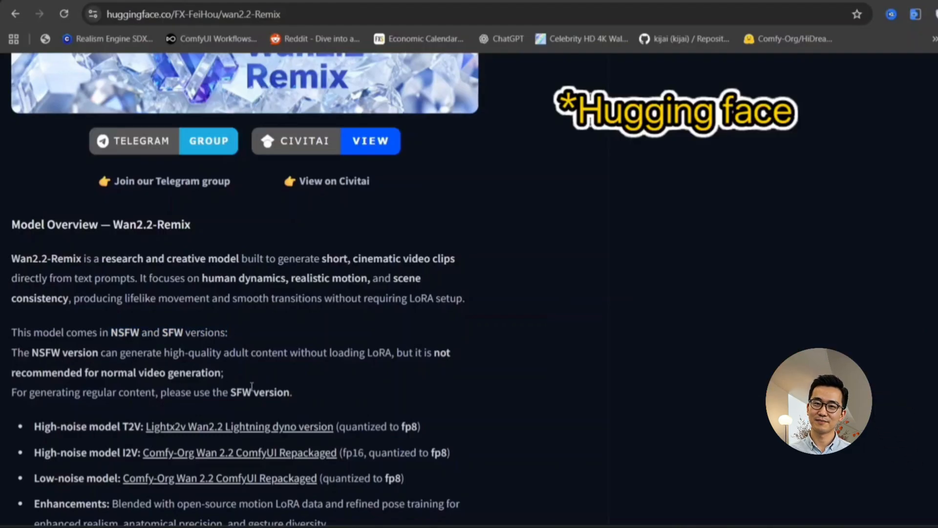
mouse_move(290, 379)
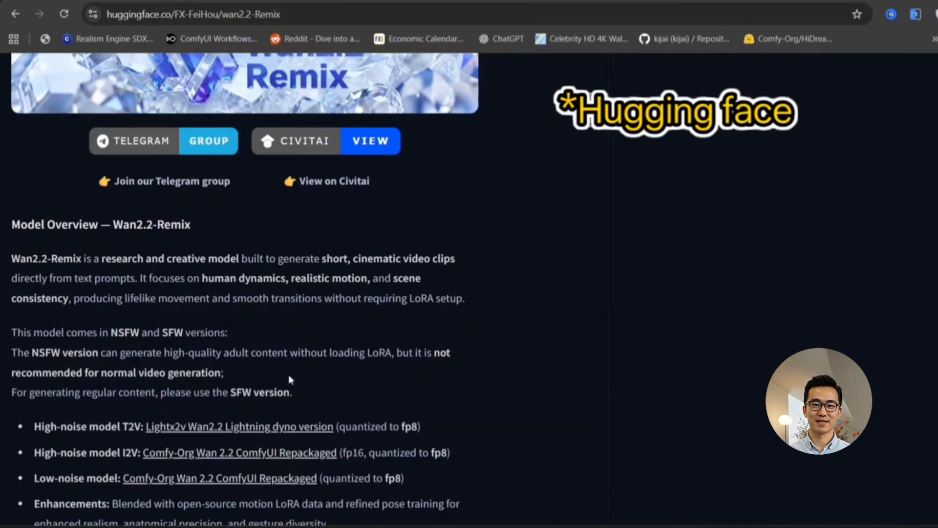
scroll("down", 3)
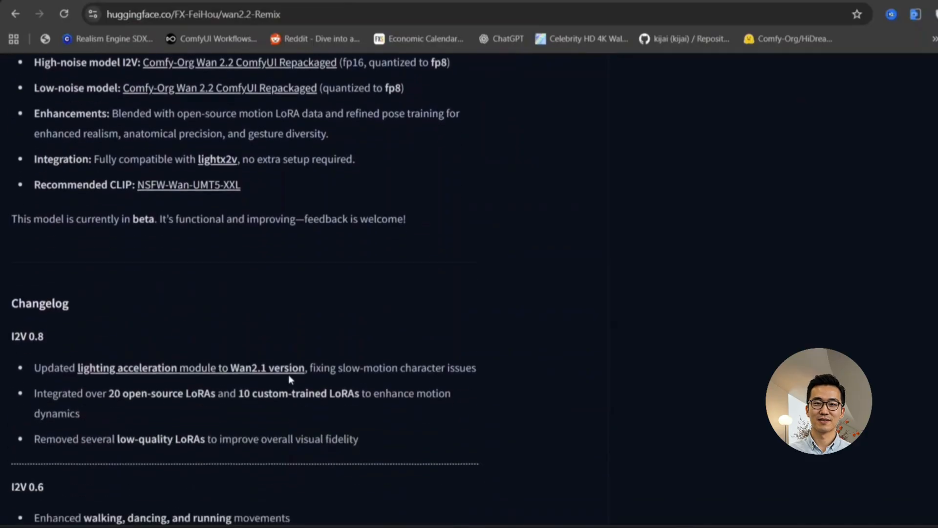
scroll("up", 3)
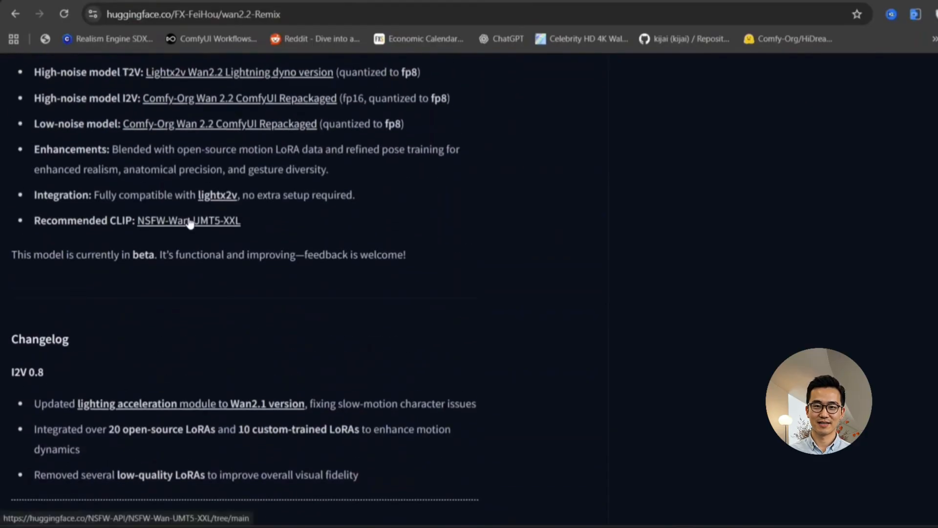
left_click(188, 220)
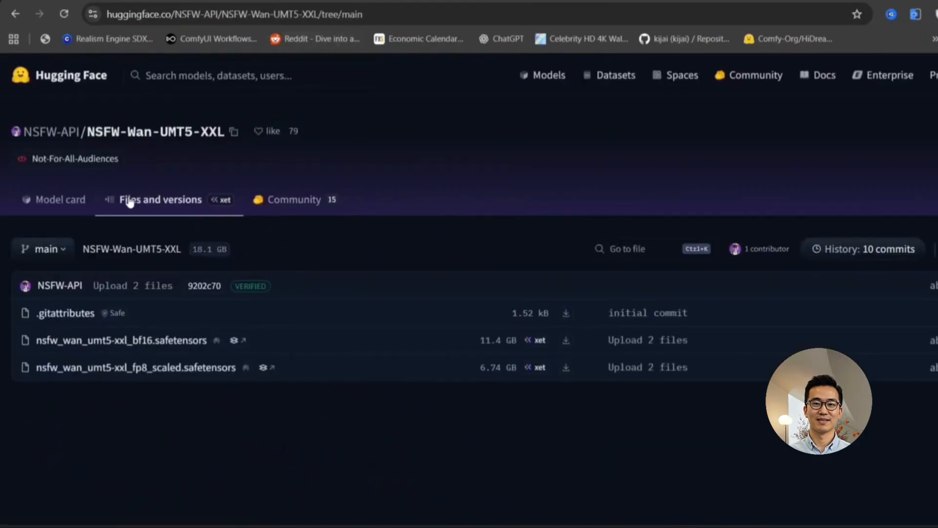
mouse_move(70, 354)
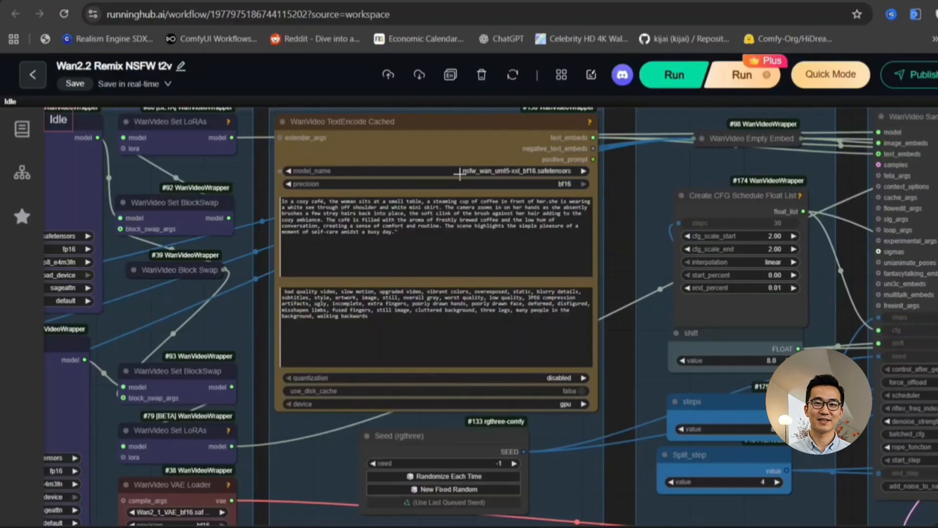
mouse_move(526, 172)
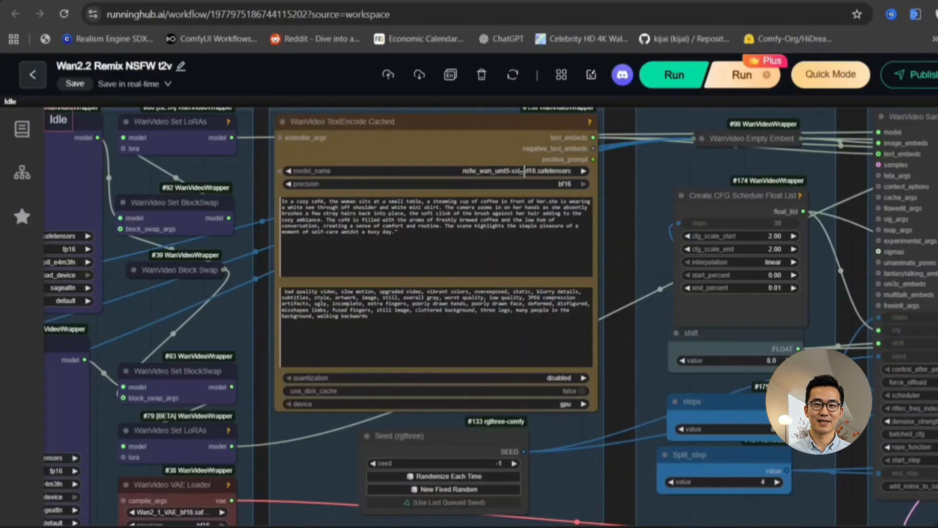
mouse_move(506, 190)
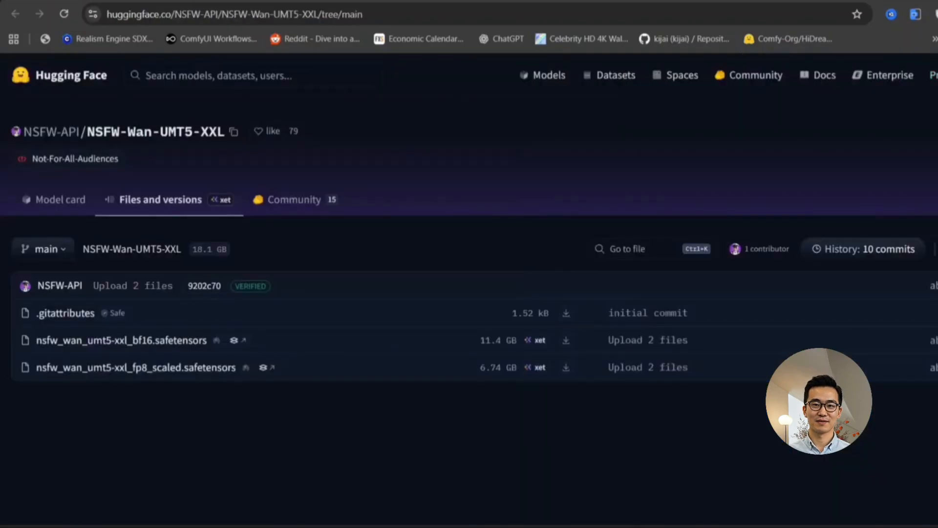
mouse_move(118, 34)
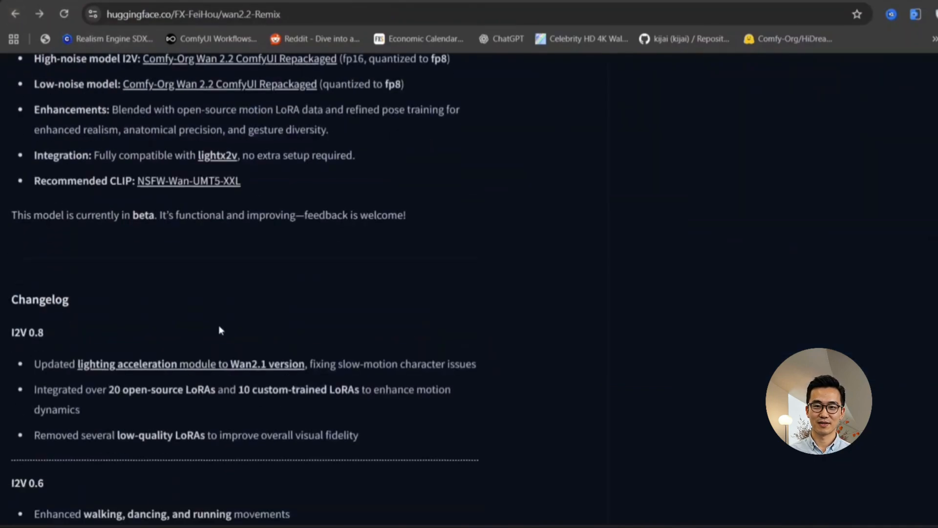
Step: Scroll through the wan2.2-Remix changelog and return to the top of the model card
scroll("down", 3)
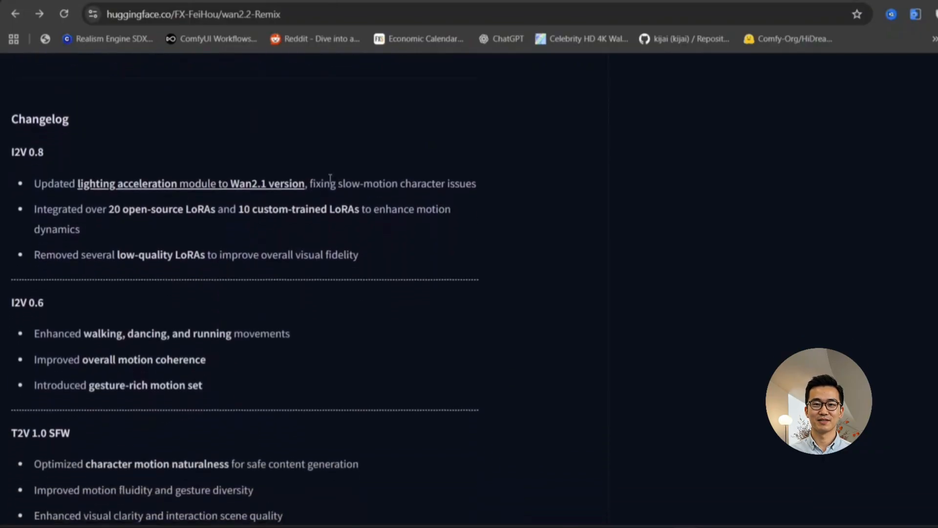
mouse_move(200, 198)
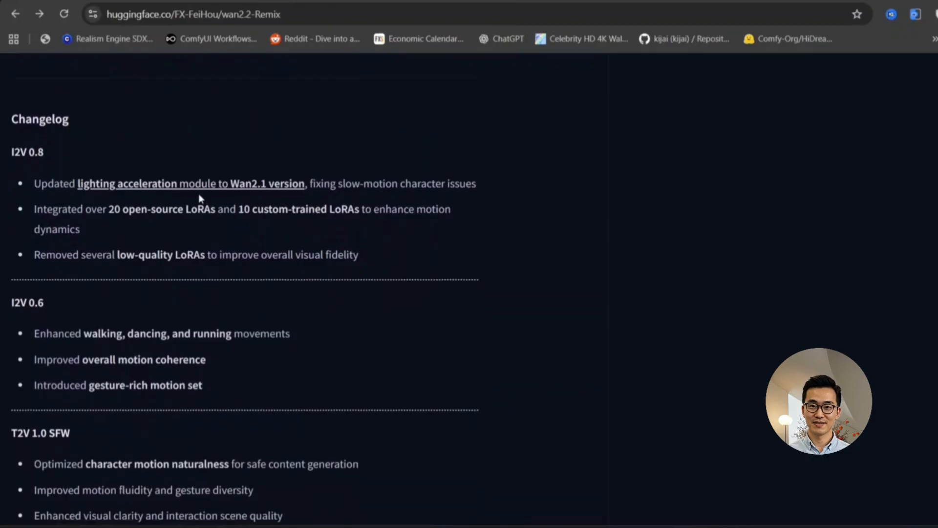
scroll("down", 3)
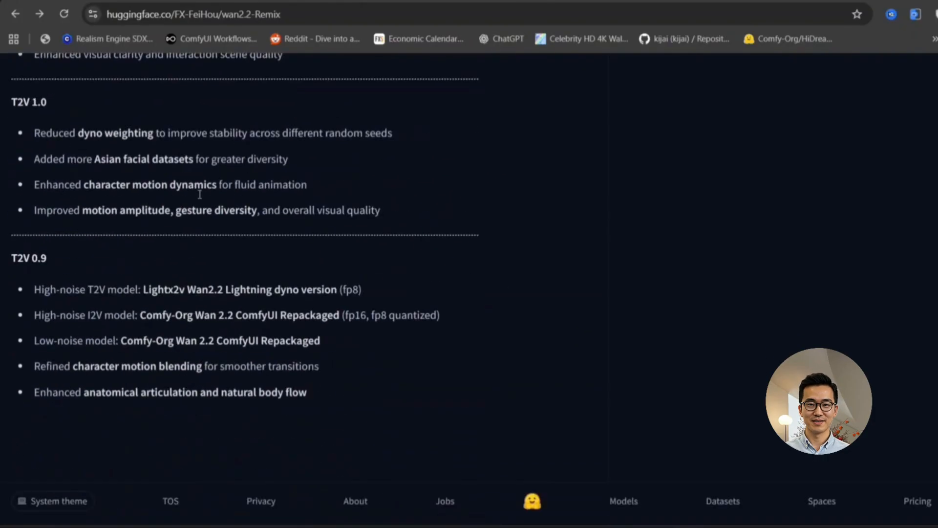
scroll("up", 3)
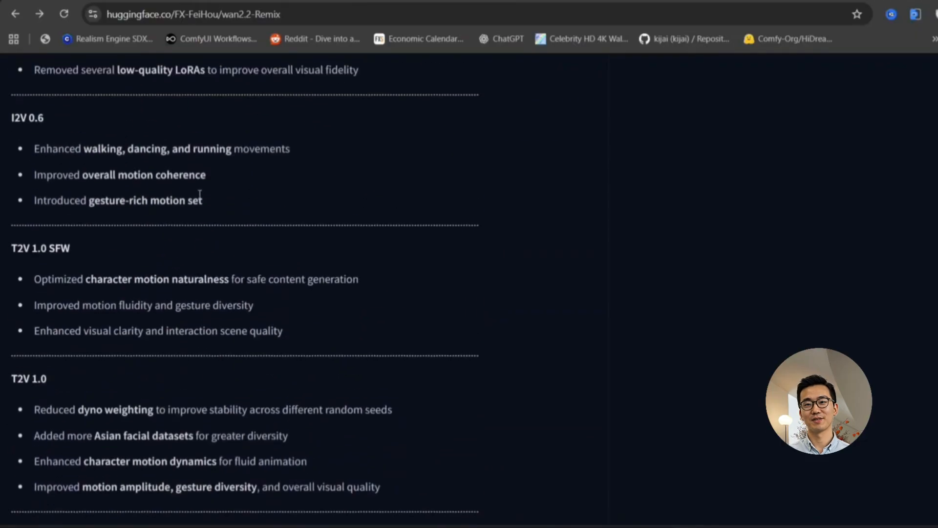
mouse_move(214, 286)
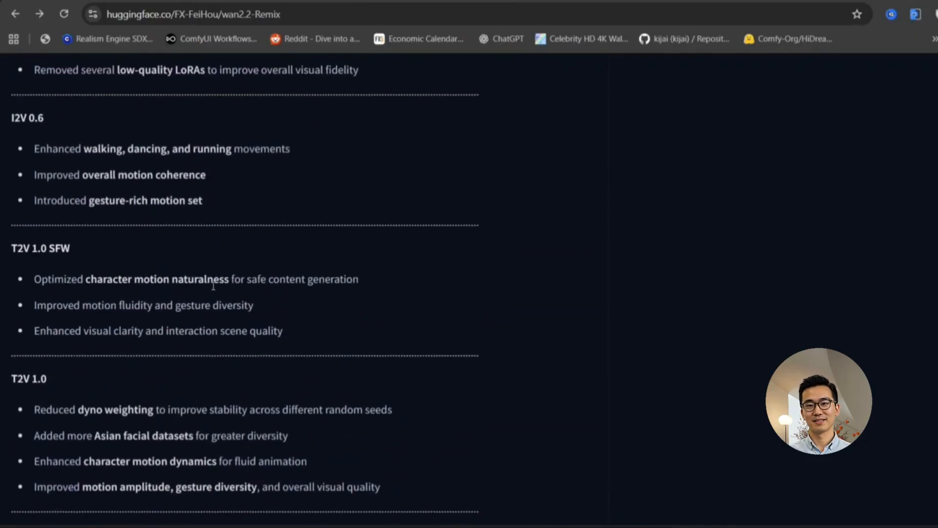
scroll("up", 3)
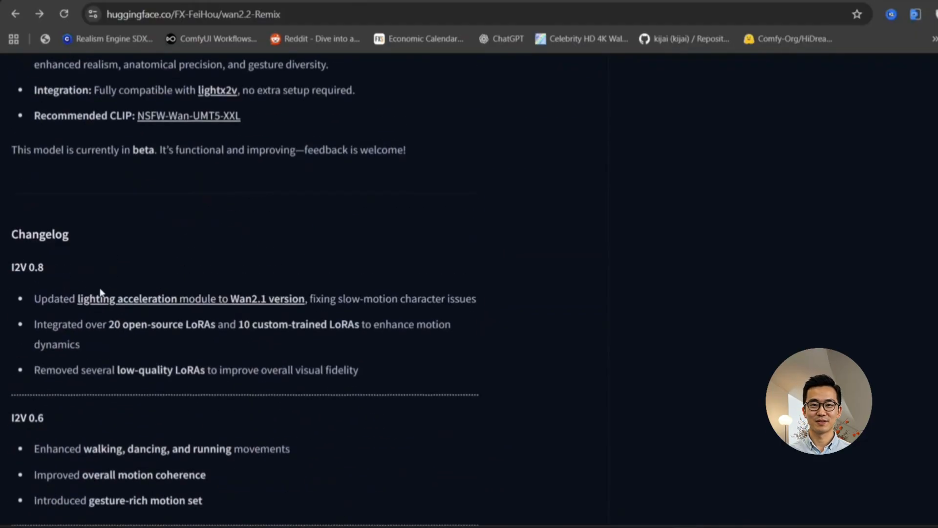
mouse_move(304, 293)
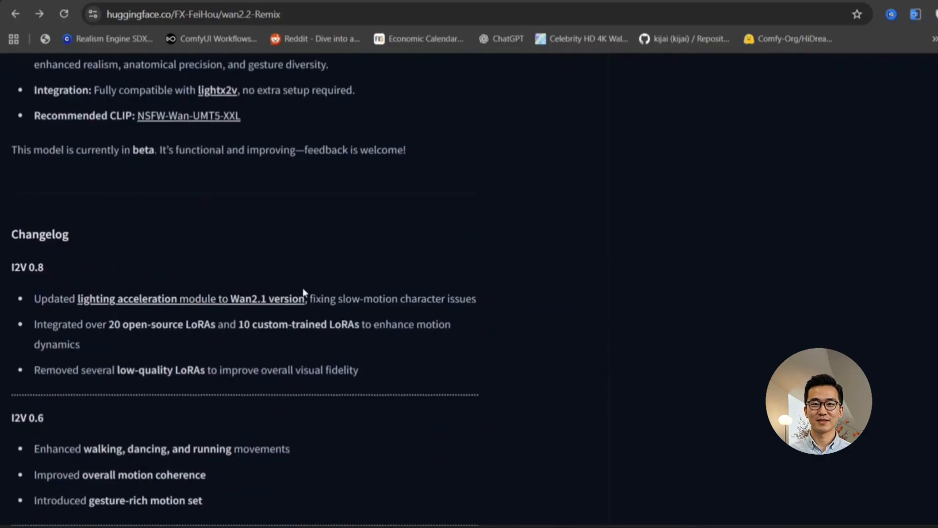
scroll("up", 3)
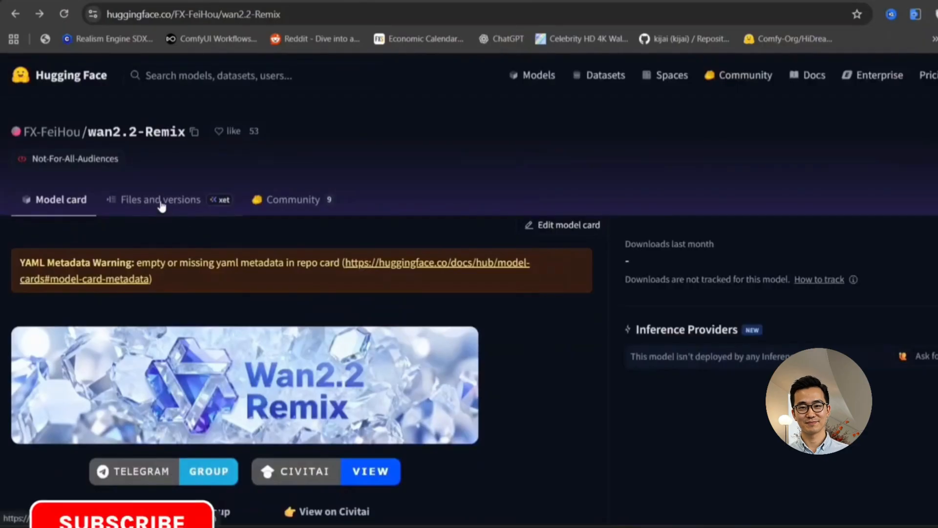
Step: View the wan2.2-Remix repository files and open the NSFW folder with its i2v and t2v safetensors
left_click(161, 199)
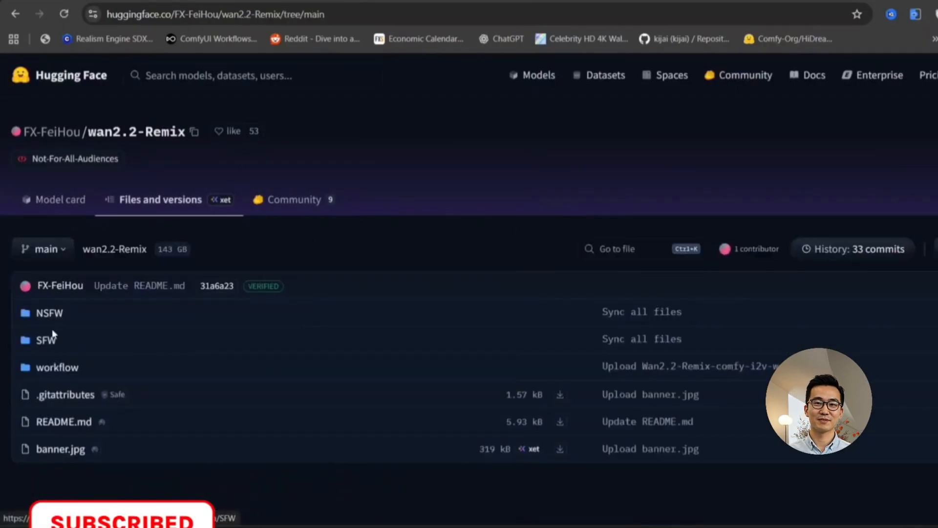
left_click(49, 313)
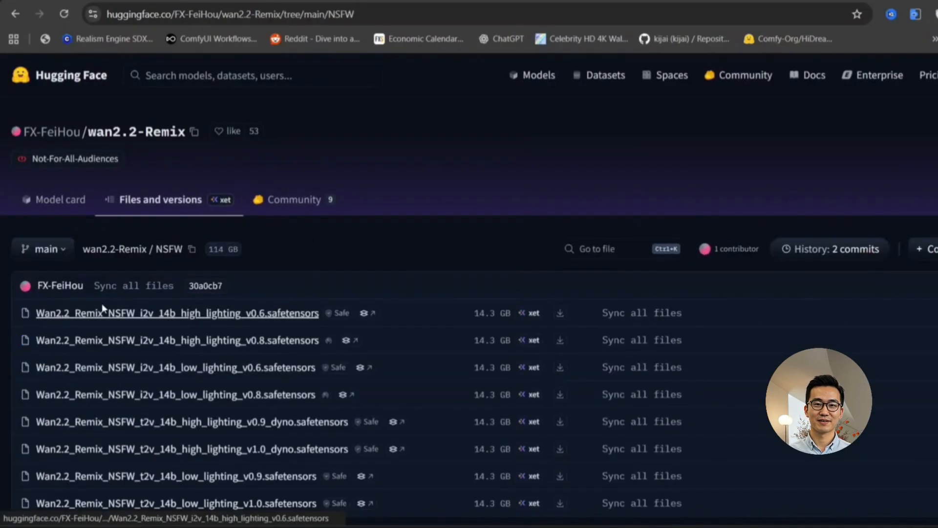
mouse_move(152, 360)
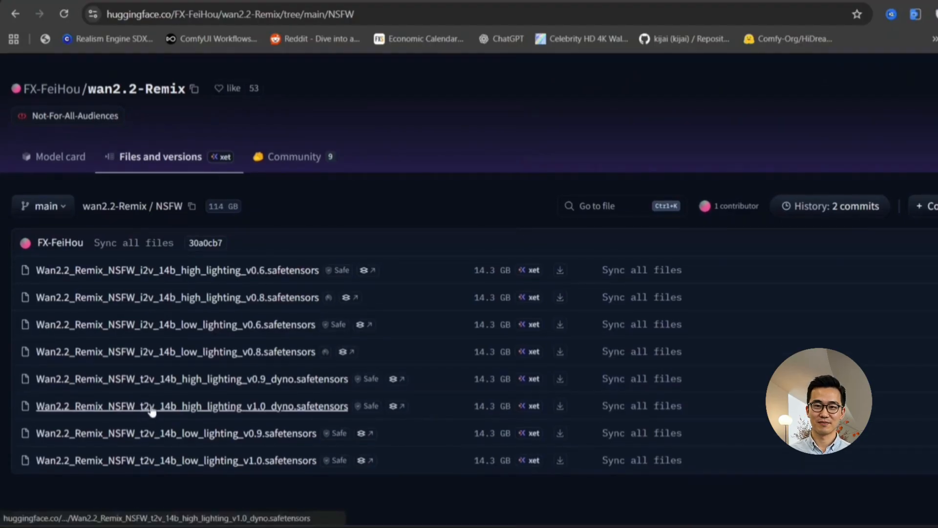
mouse_move(147, 358)
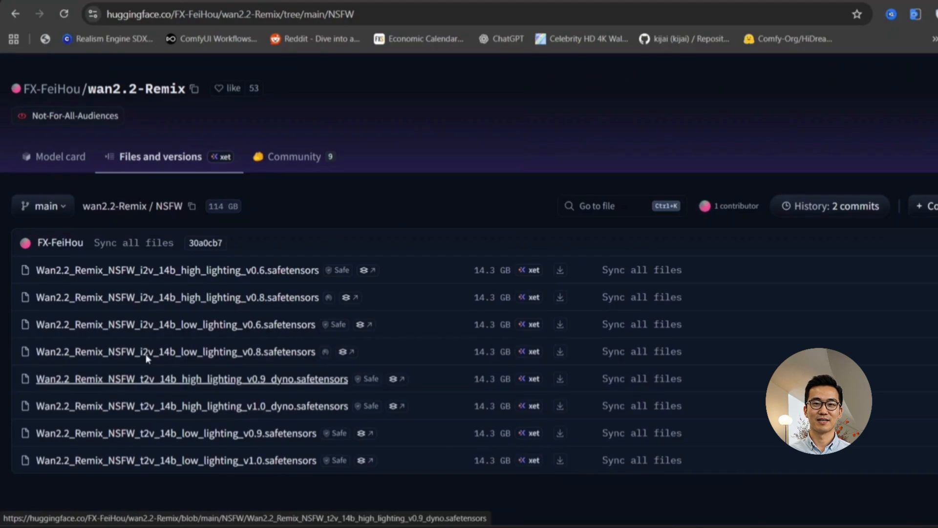
mouse_move(177, 270)
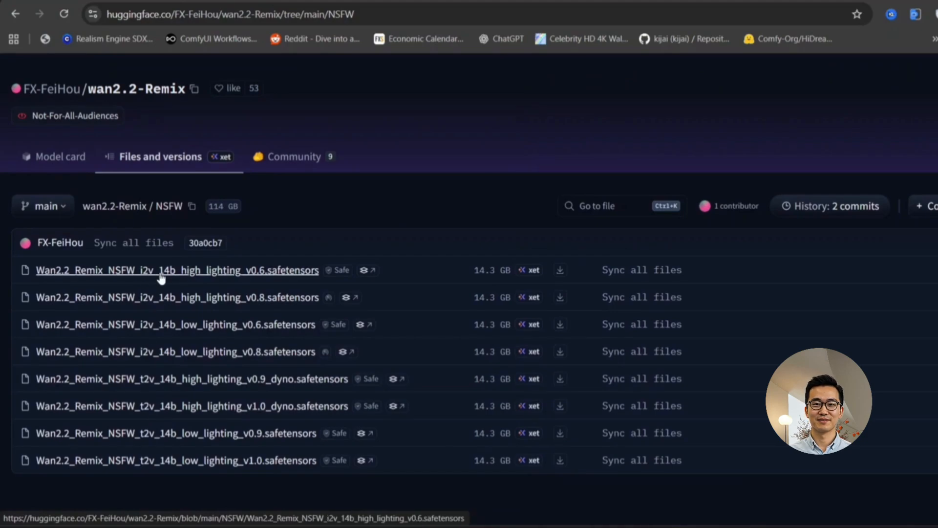
mouse_move(98, 182)
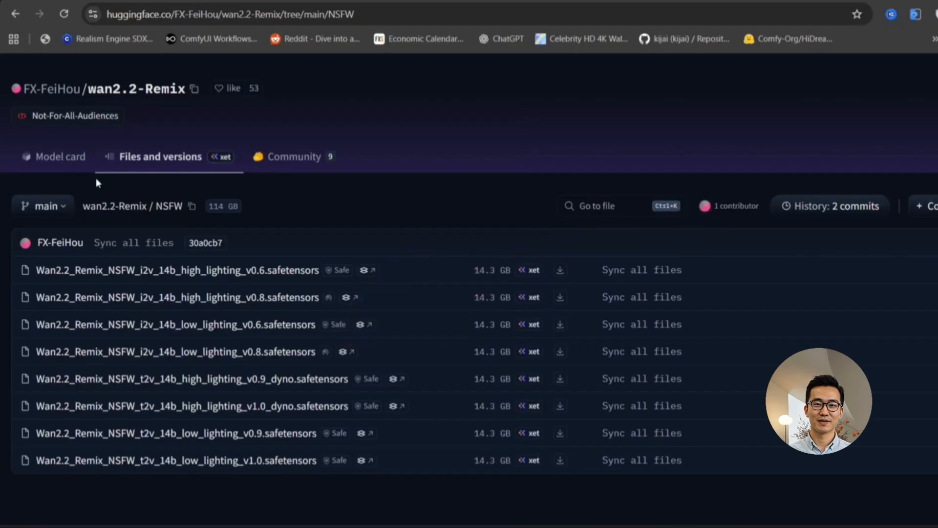
Step: Switch both the high-noise and low-noise WanVideo model loaders from sageattn to sdpa attention
left_click(159, 157)
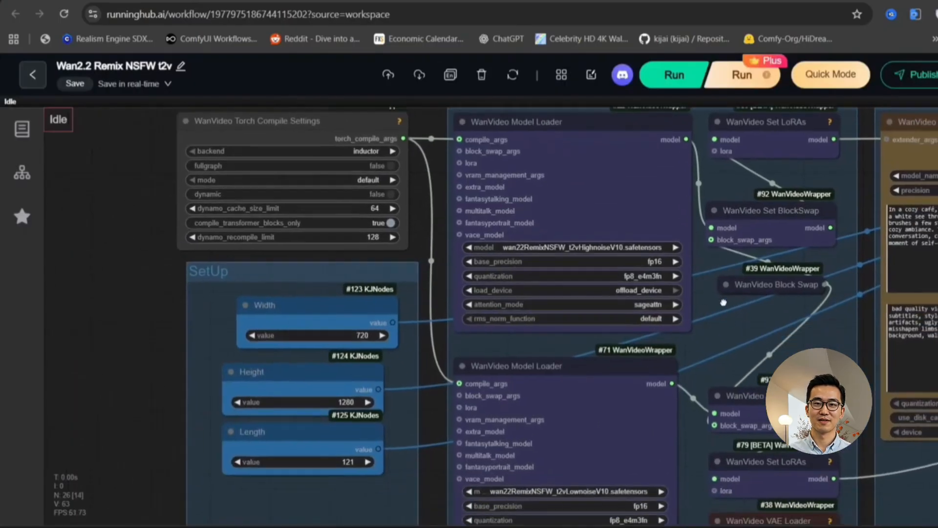
scroll("up", 3)
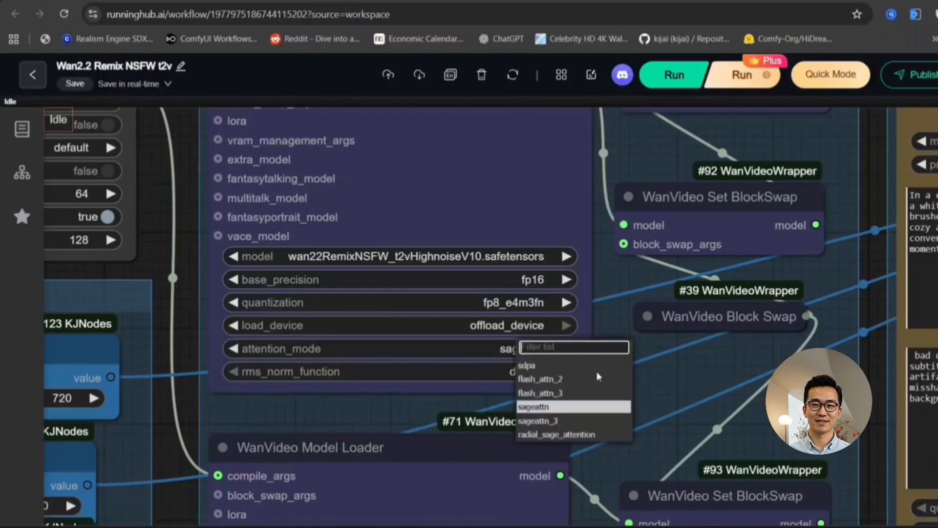
left_click(526, 364)
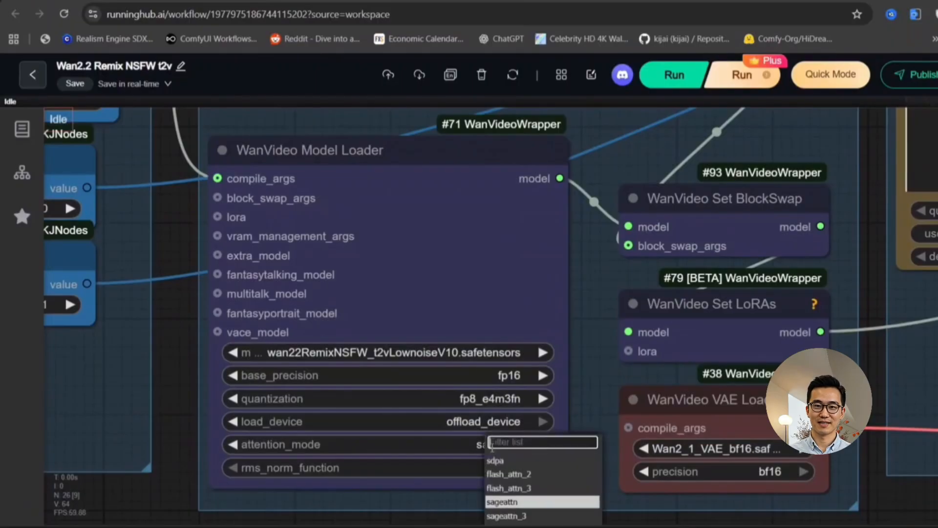
left_click(494, 459)
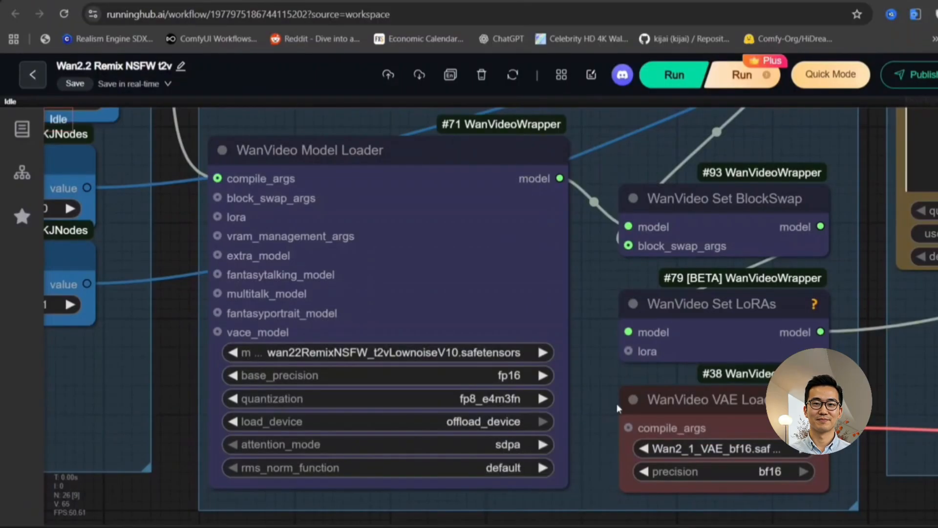
mouse_move(795, 130)
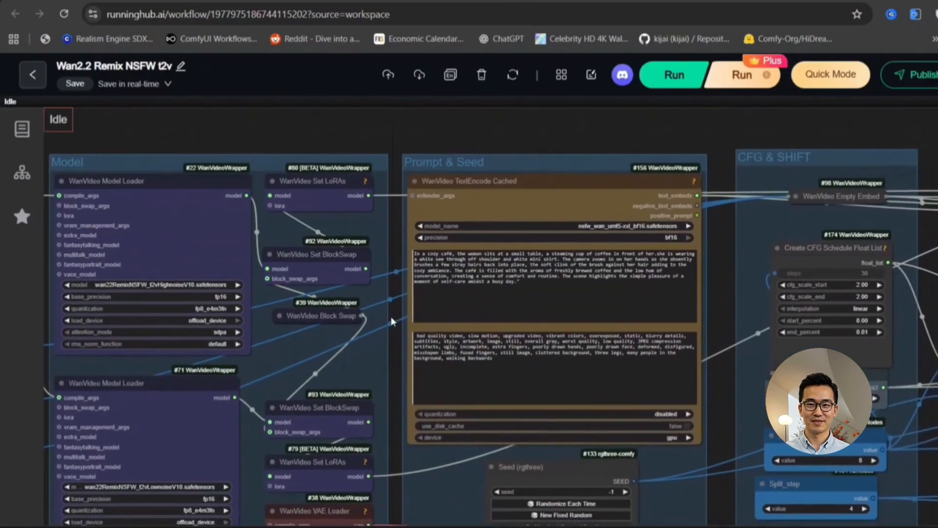
scroll("up", 3)
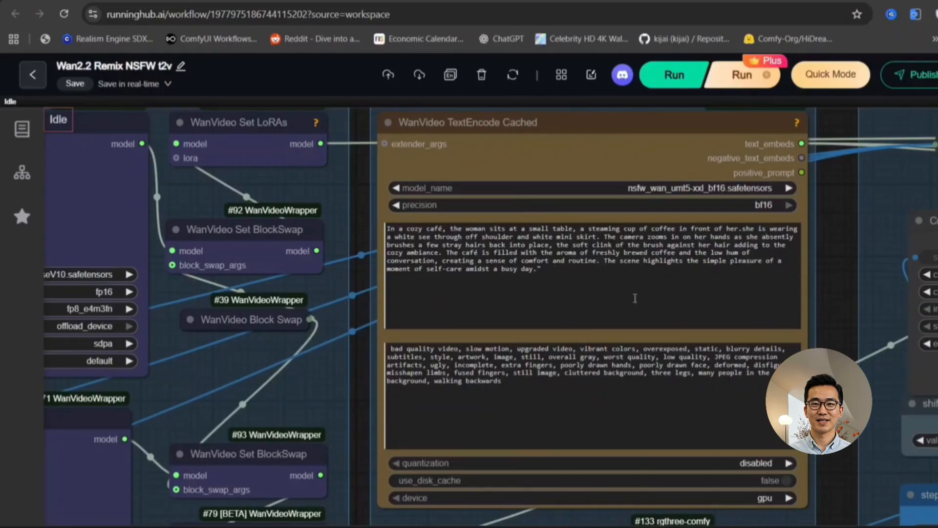
mouse_move(830, 321)
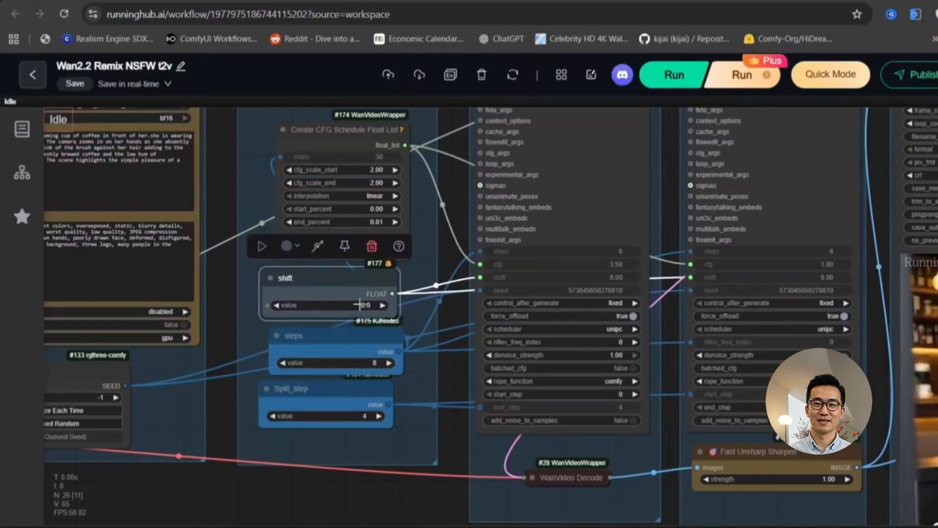
left_click_drag(293, 335, 293, 375)
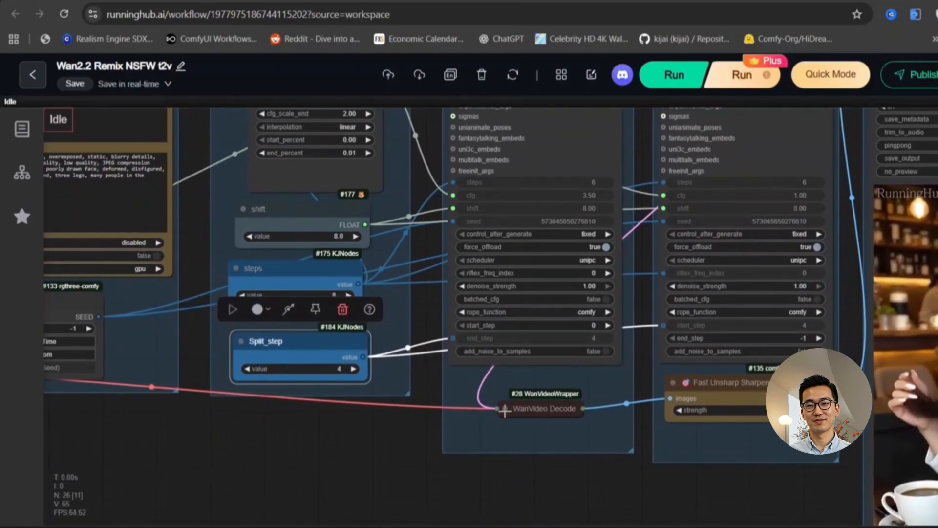
mouse_move(651, 386)
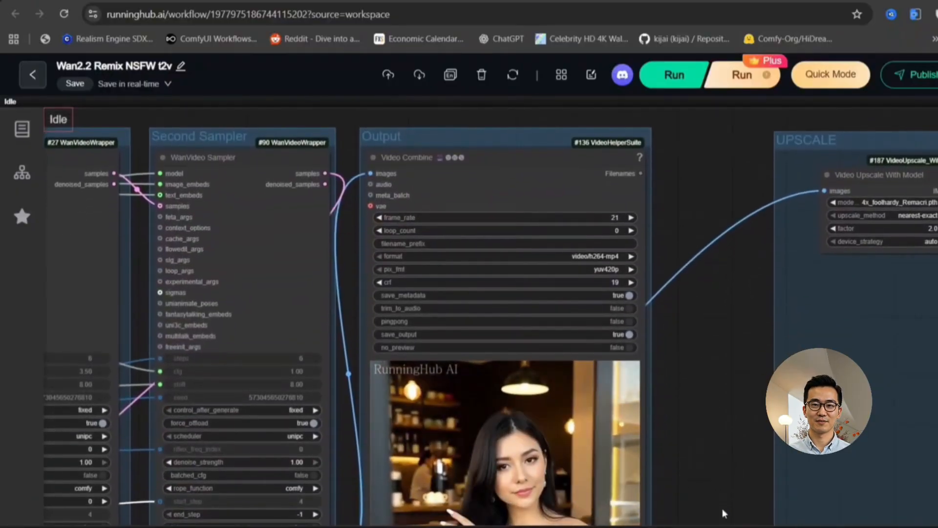
mouse_move(722, 367)
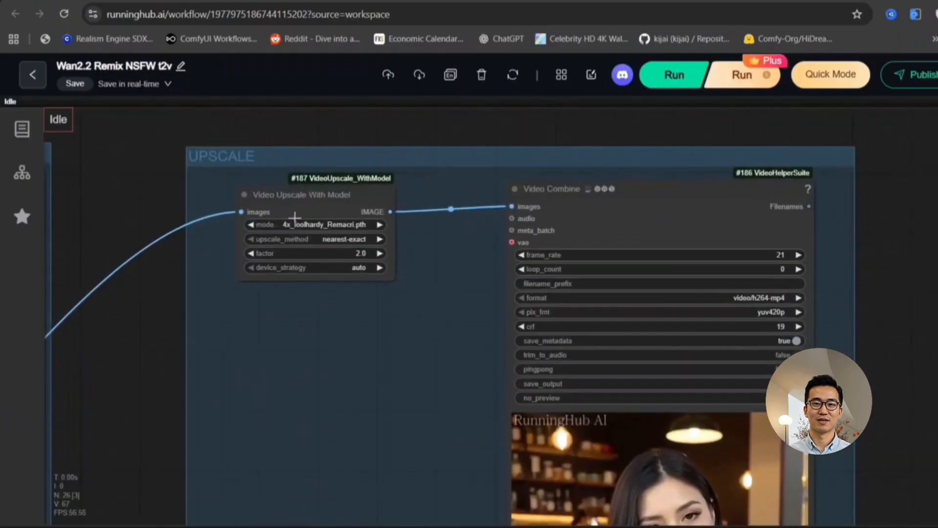
mouse_move(456, 375)
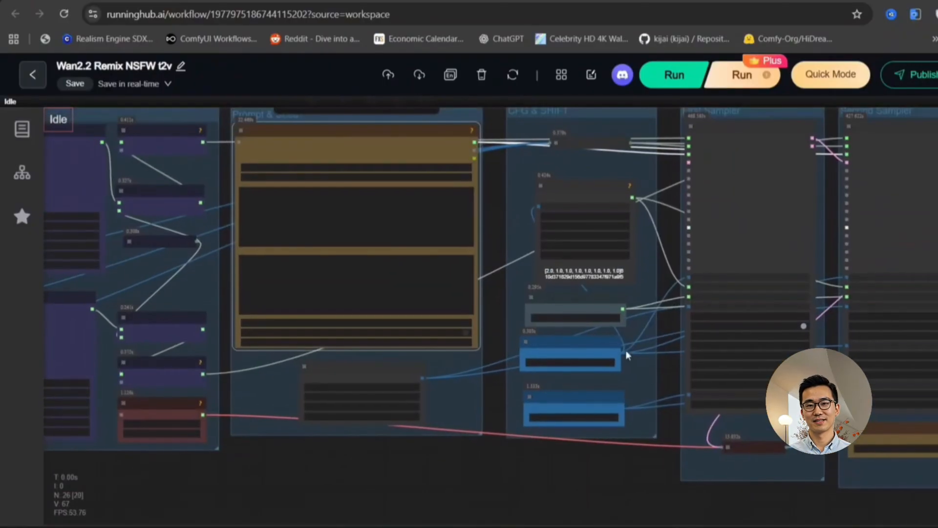
scroll("up", 3)
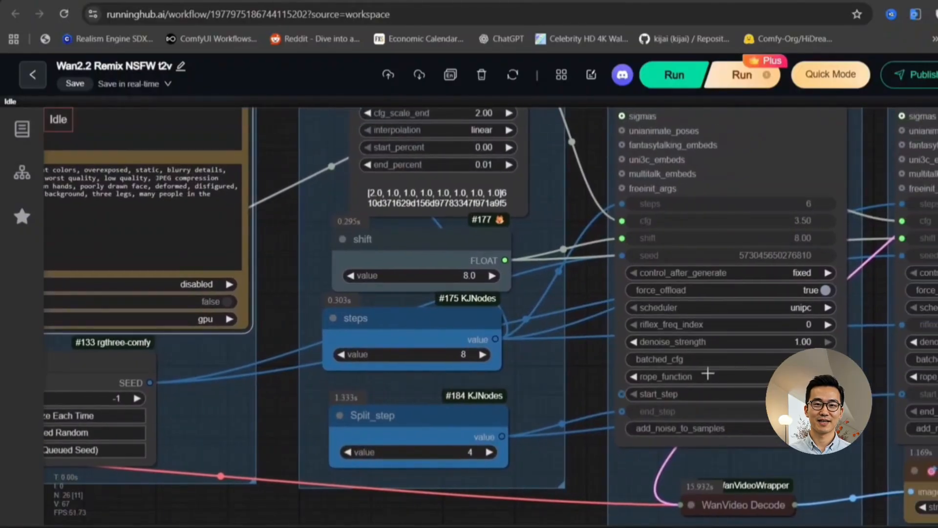
mouse_move(588, 337)
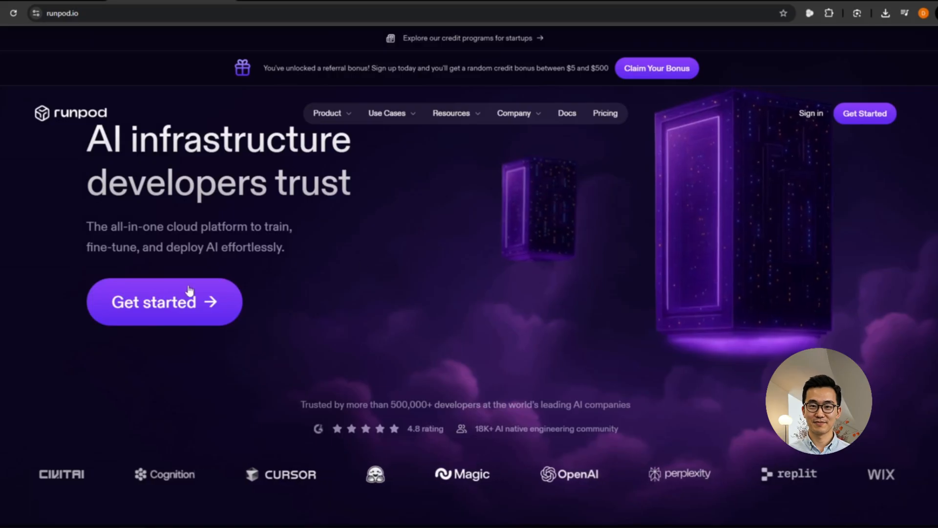
Step: Start deploying a RunPod pod and scroll through the GPU list with prices and availability
left_click(164, 301)
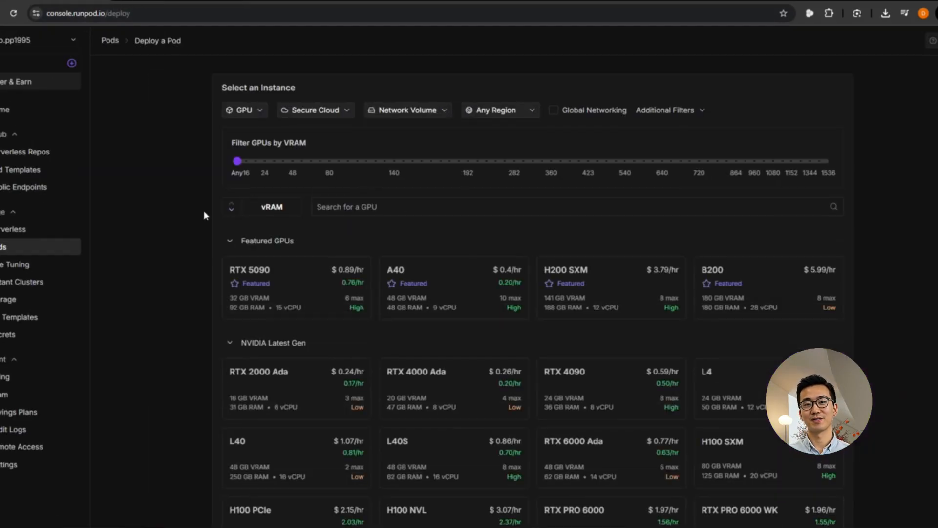
mouse_move(451, 332)
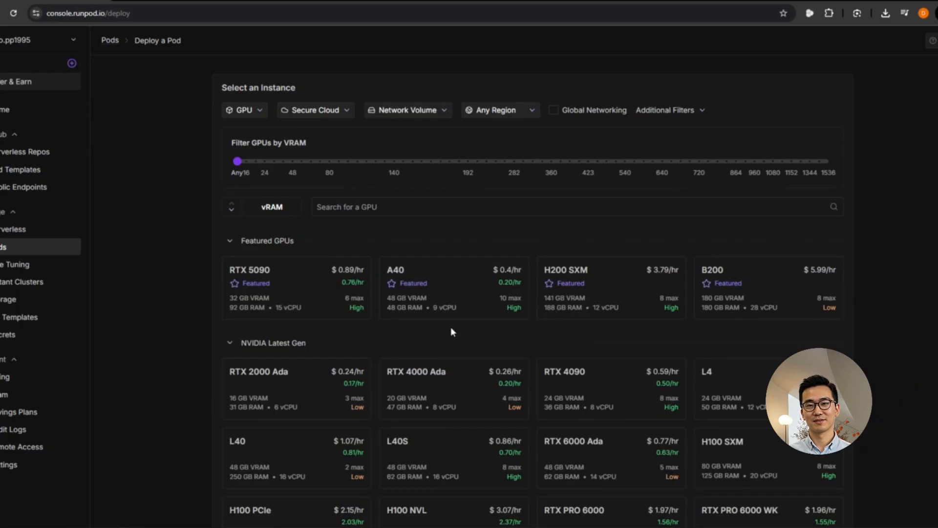
mouse_move(448, 296)
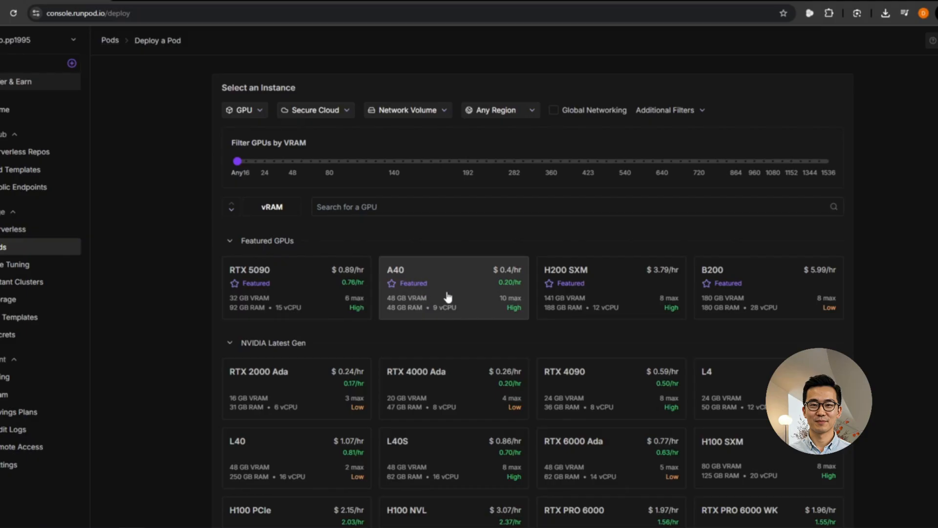
mouse_move(468, 398)
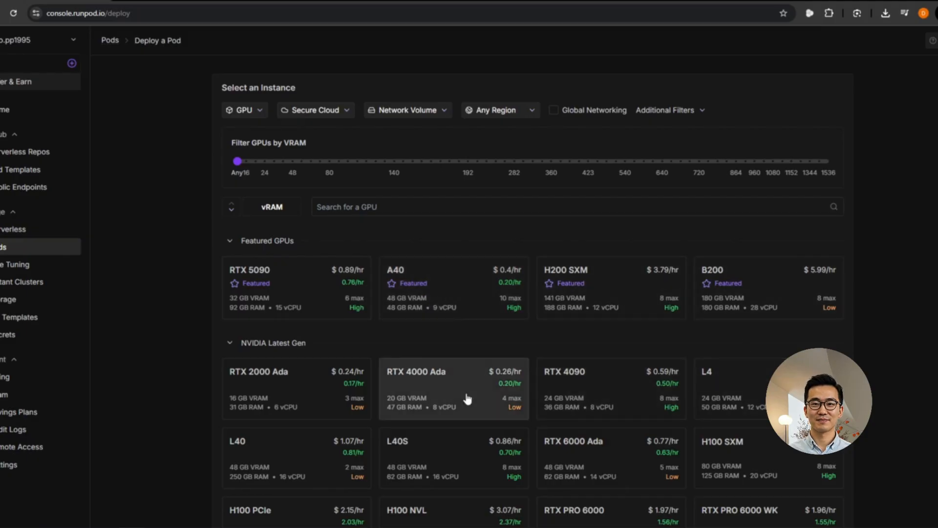
scroll("down", 3)
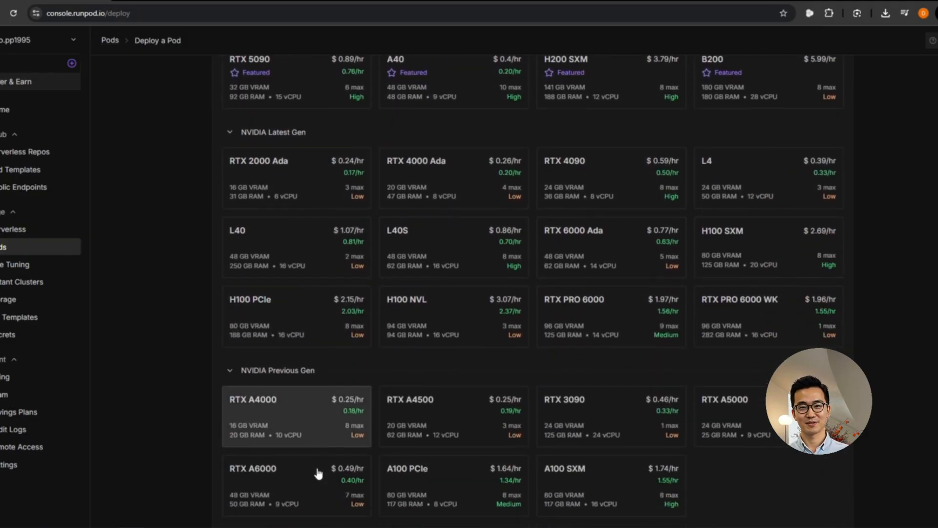
scroll("down", 3)
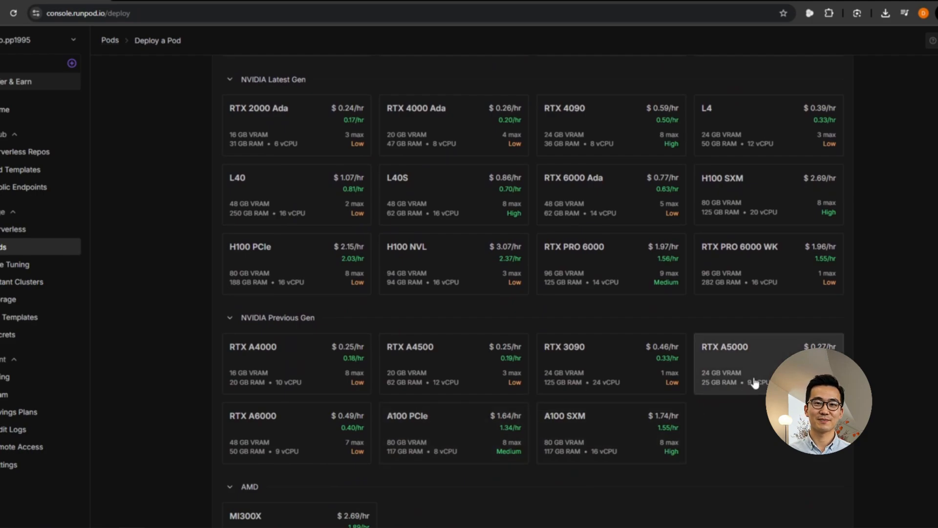
mouse_move(549, 316)
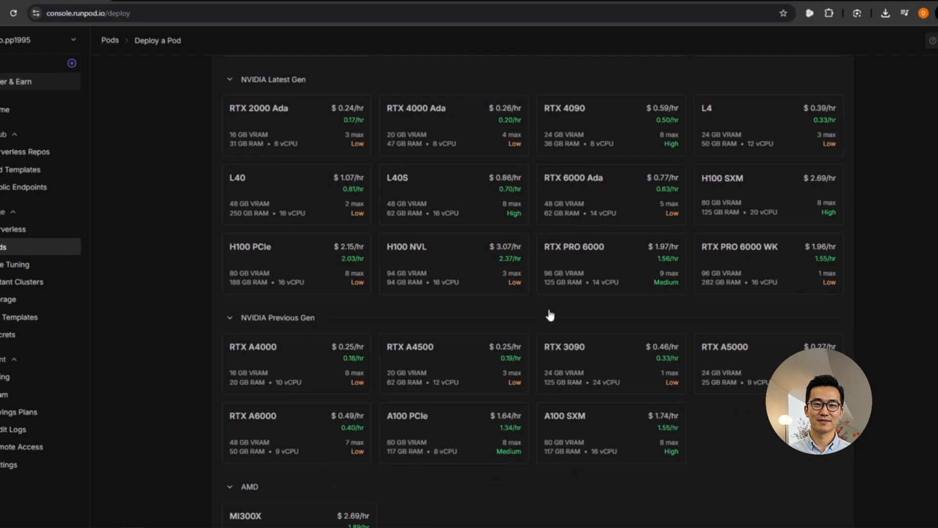
scroll("up", 3)
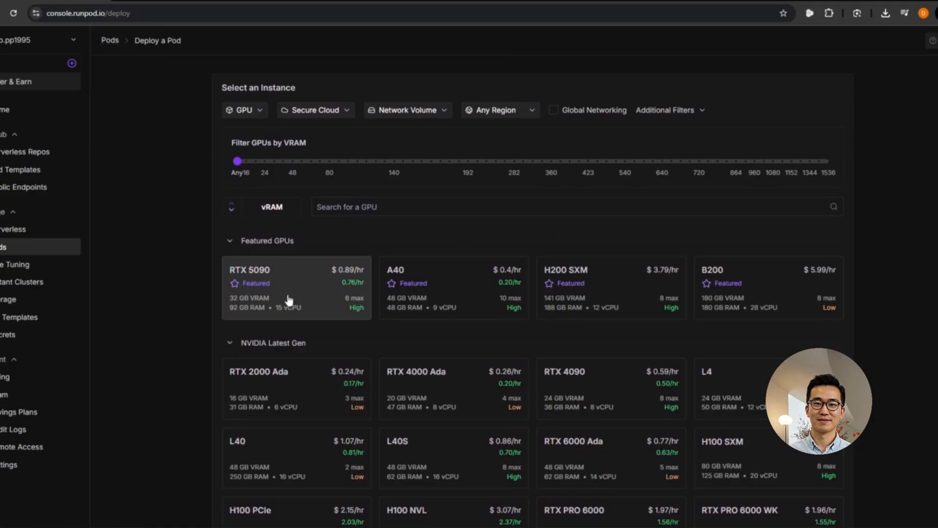
mouse_move(311, 289)
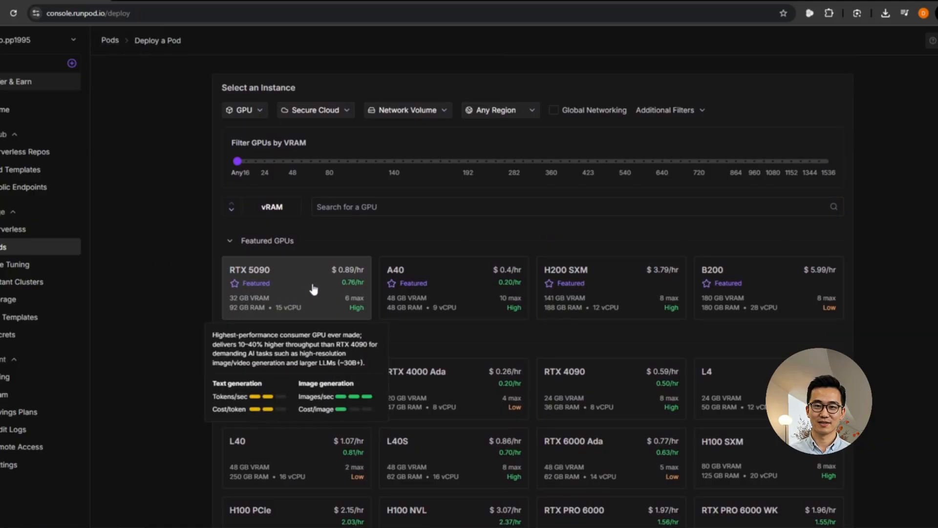
Step: Choose the RTX 5090, set the template's disks to 200 GB and add port 8 to the exposed HTTP ports
left_click(293, 287)
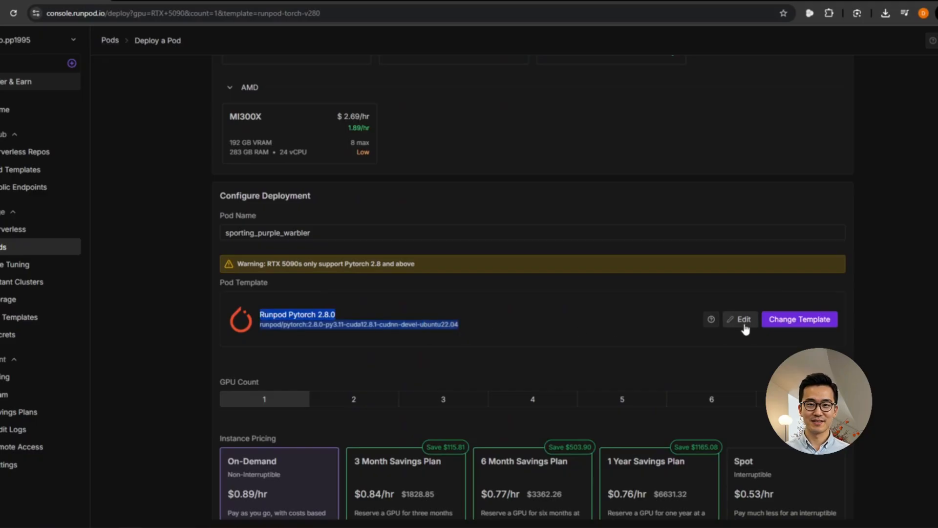
left_click(740, 318)
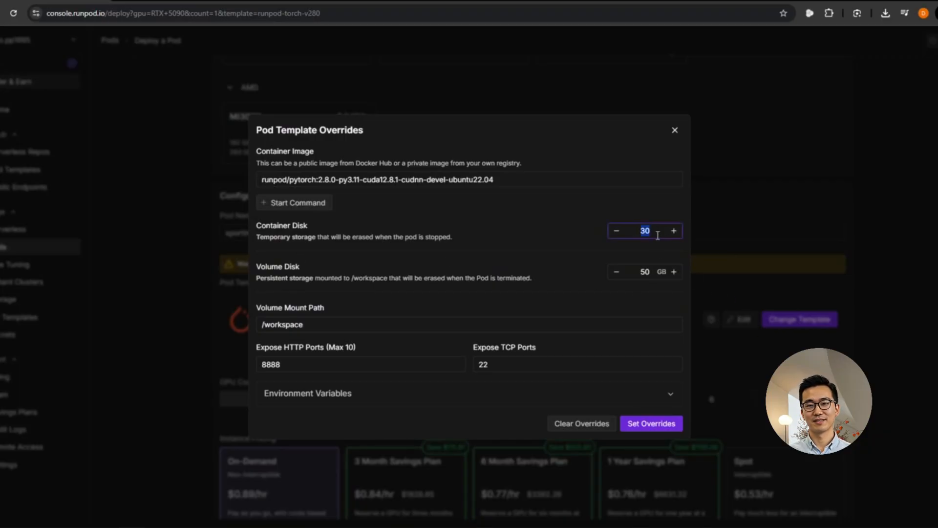
type("200")
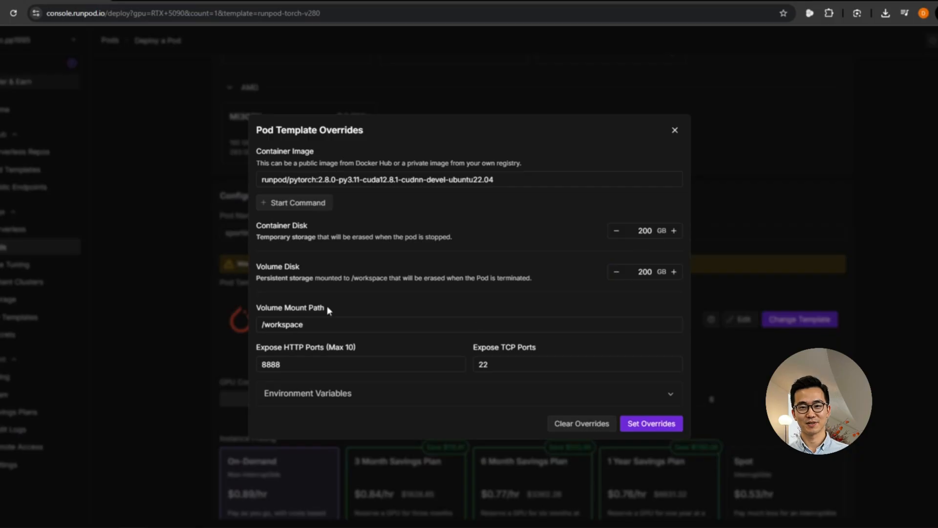
left_click(359, 363)
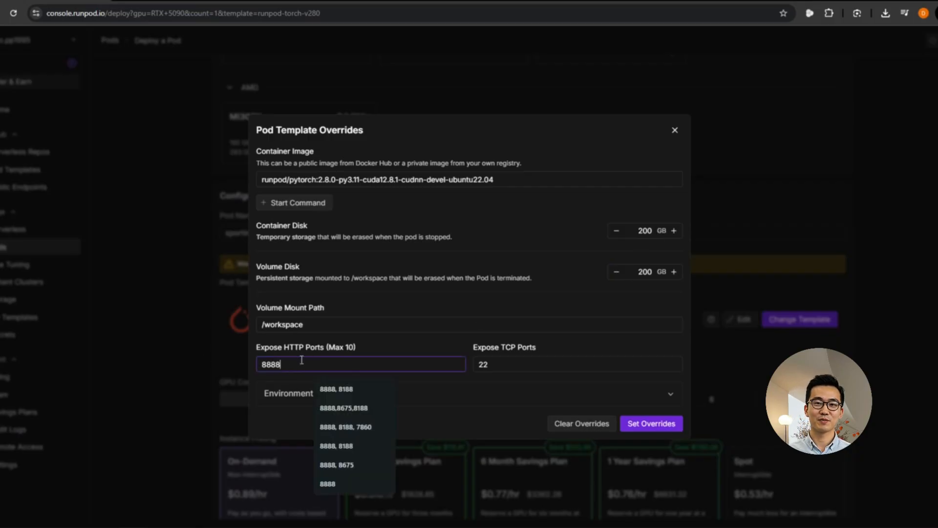
type(", 8")
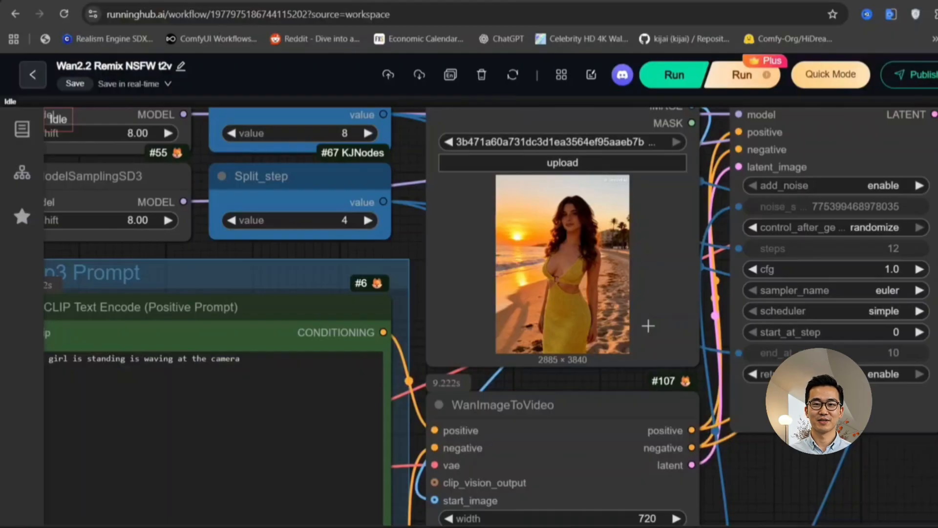
Step: Pan the canvas to the Video Combine node showing the generated beach-sunset video
scroll("down", 3)
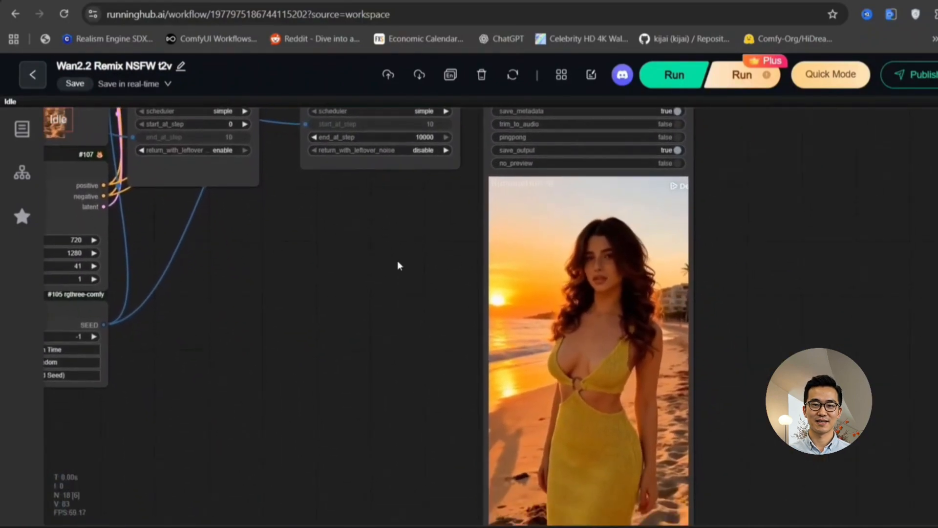
scroll("down", 3)
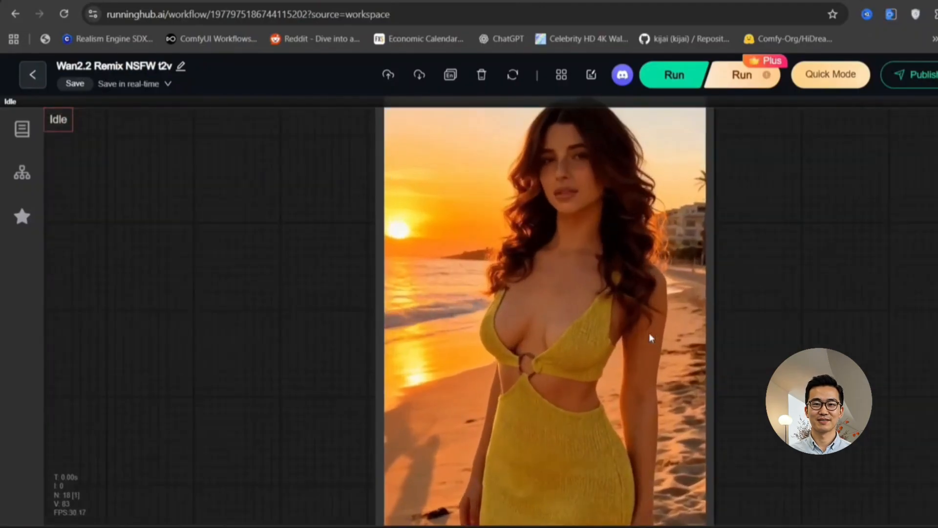
Step: Save the generated video preview from the Video Combine node's options
right_click(651, 337)
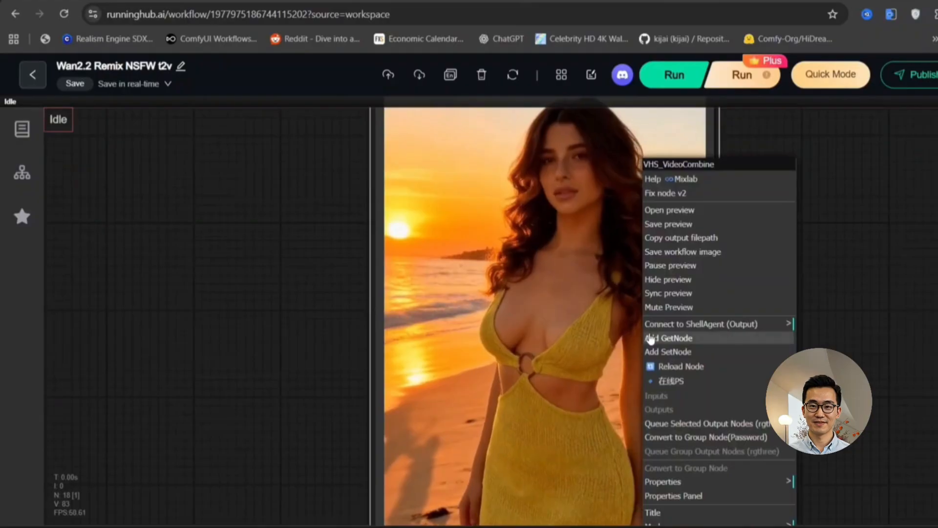
mouse_move(705, 231)
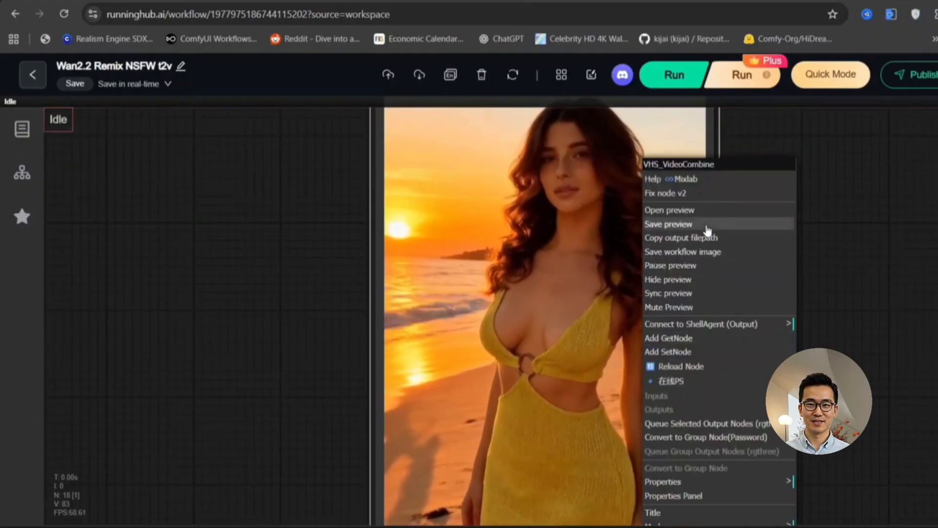
left_click(328, 285)
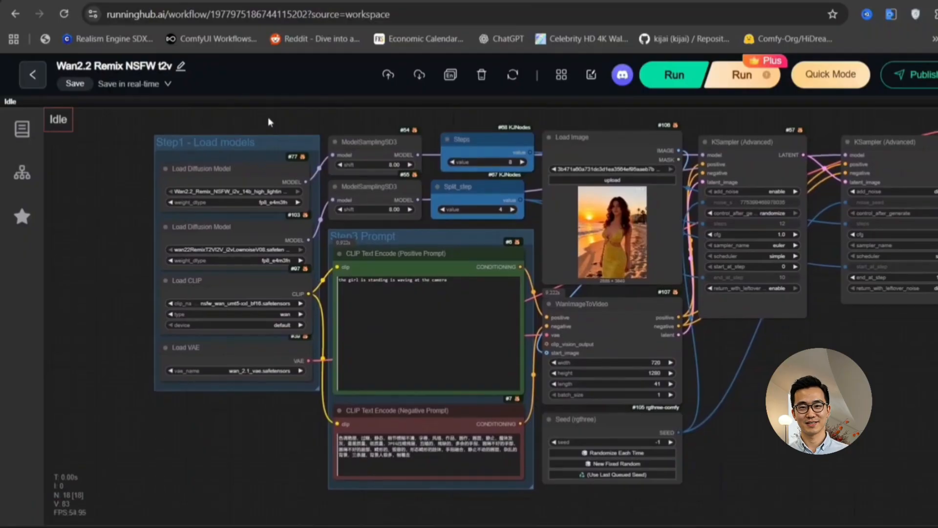
Step: After the CLIPLoader tokenizer error, load nsfw_wan_umt5-xxl_bf16.safetensors in Load CLIP and rerun
left_click(672, 75)
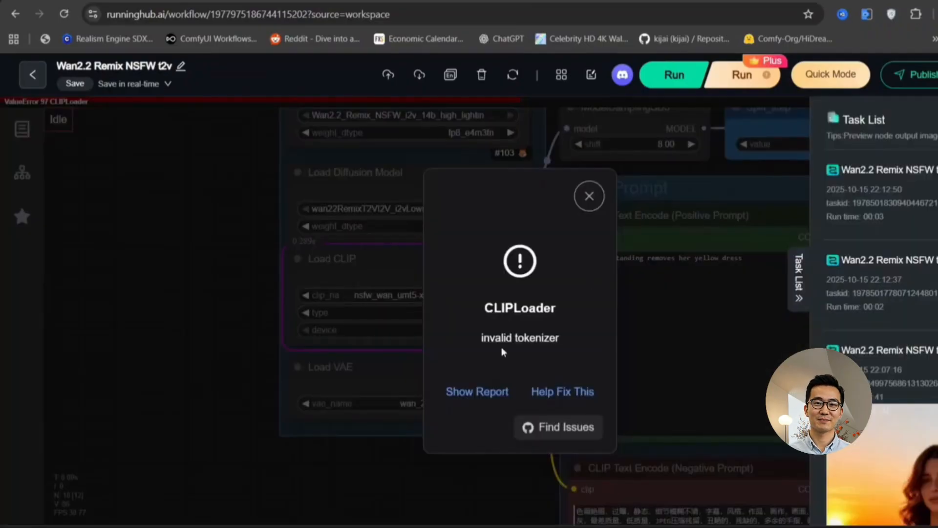
left_click(588, 195)
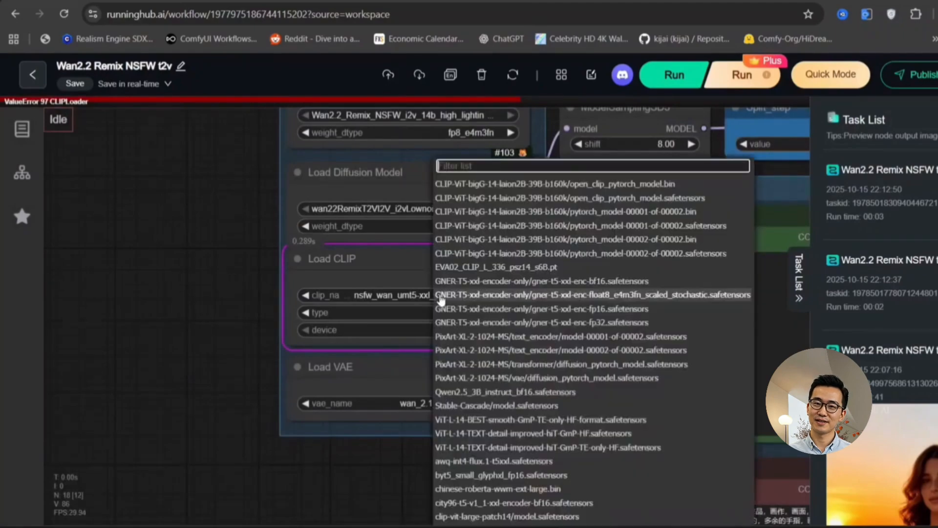
type("nsf")
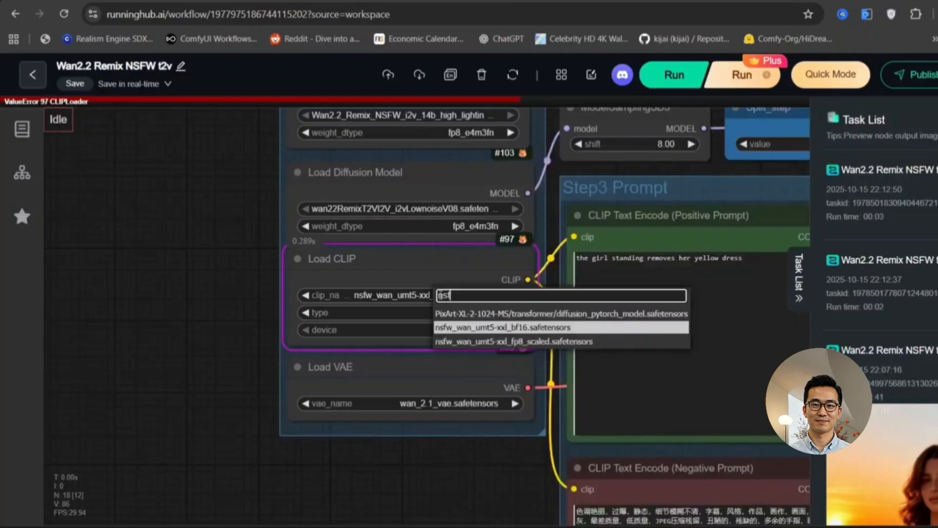
left_click(560, 326)
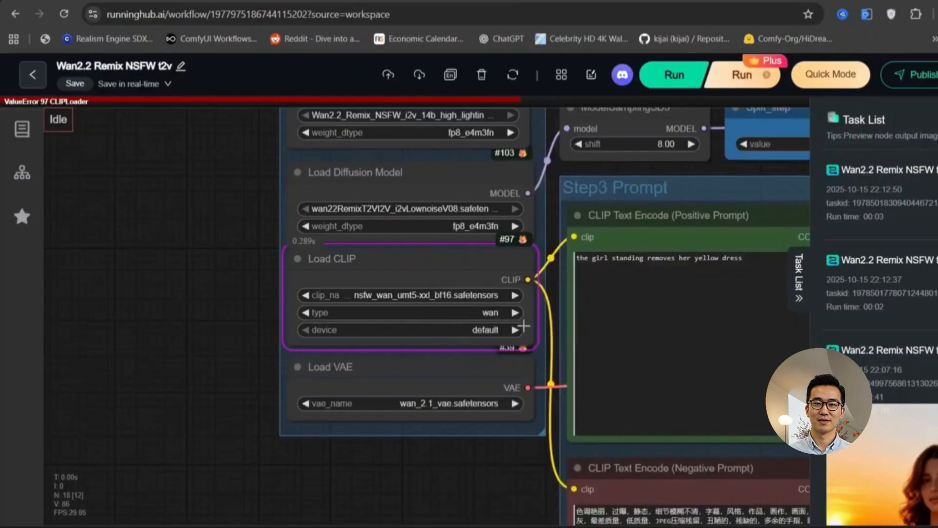
left_click(673, 74)
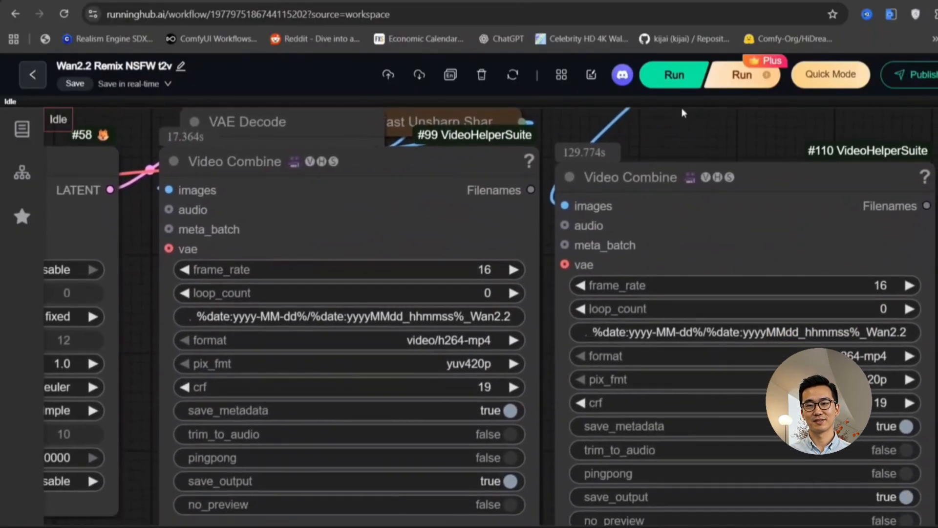
Step: Set both Video Combine frame rates to 21, WanImageToVideo length to 121 frames, and run
scroll("down", 3)
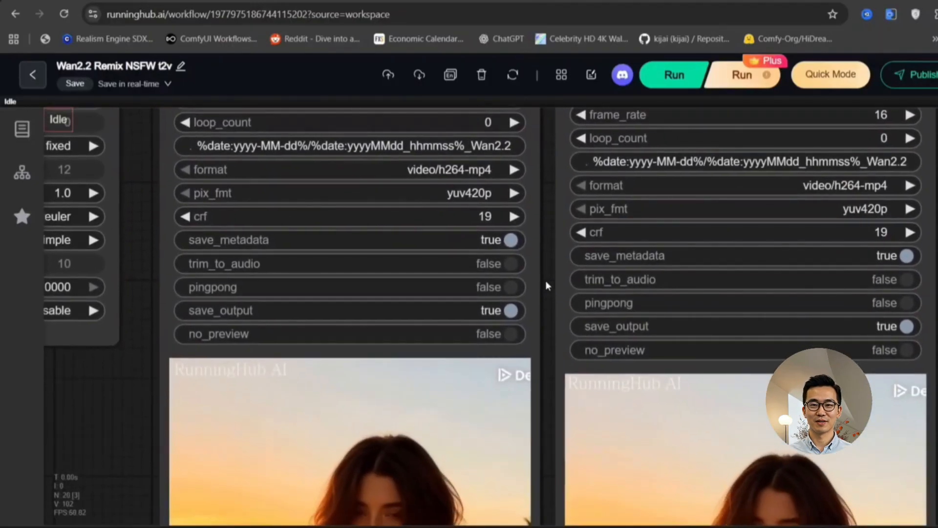
scroll("down", 3)
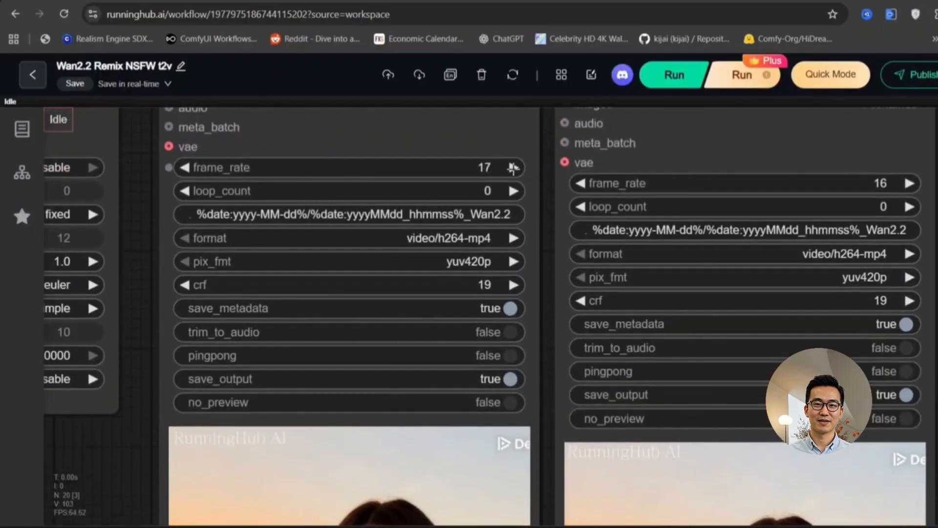
left_click(513, 168)
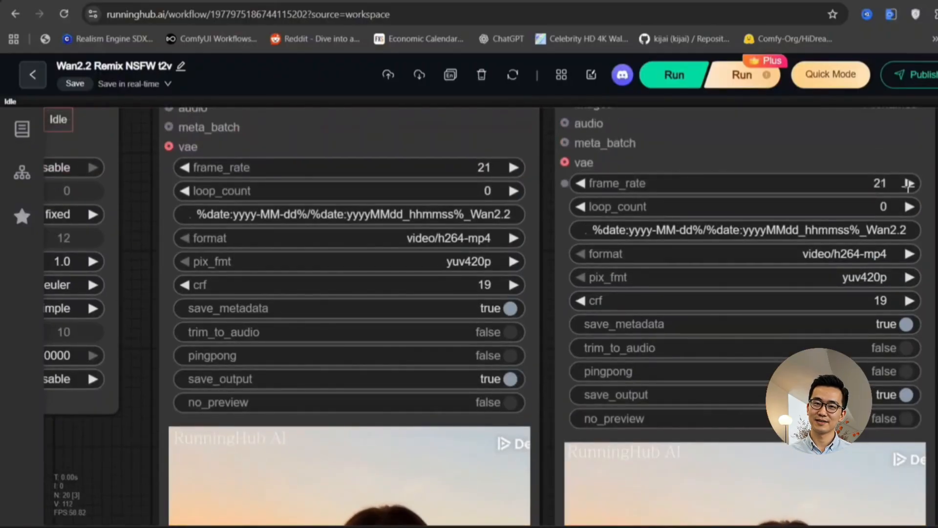
scroll("down", 3)
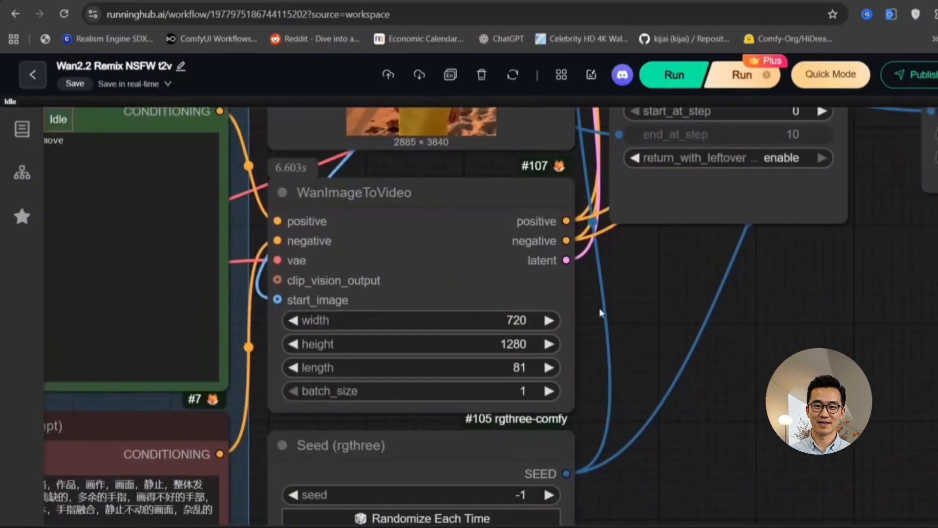
left_click(548, 368)
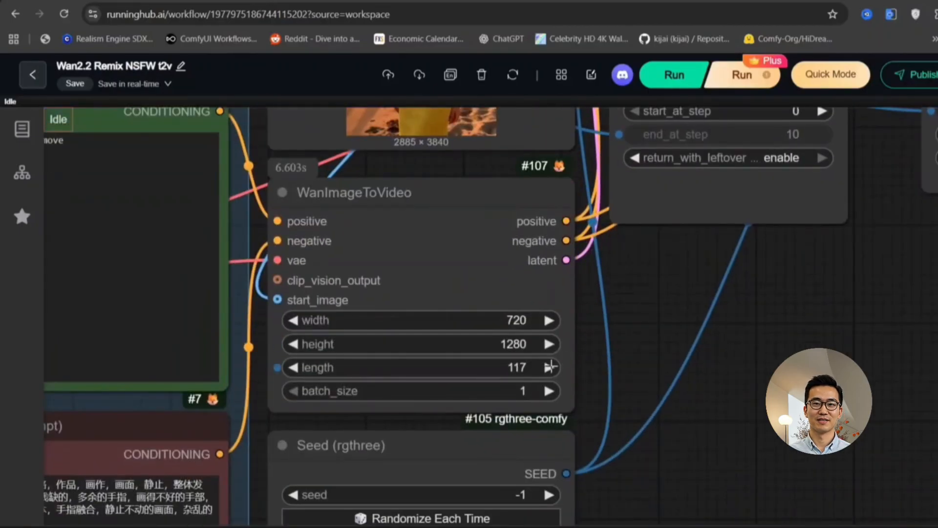
left_click(549, 367)
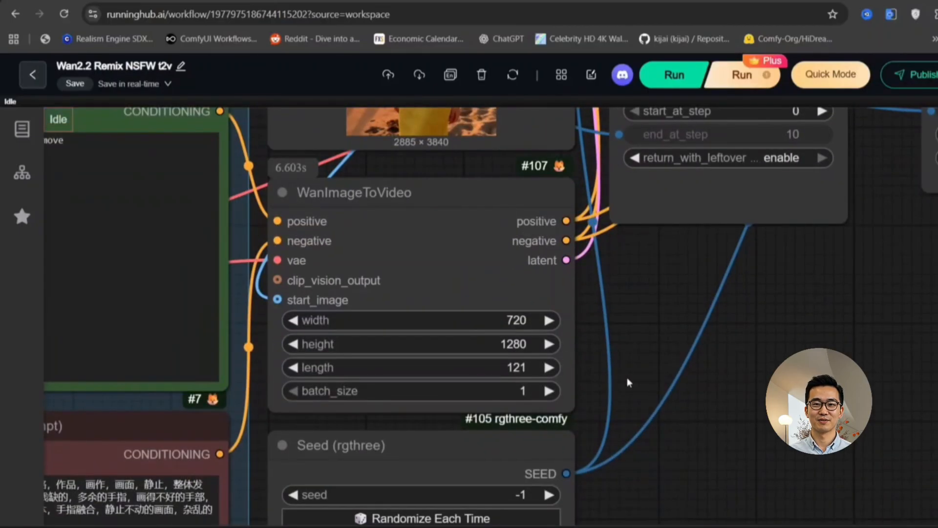
left_click(673, 75)
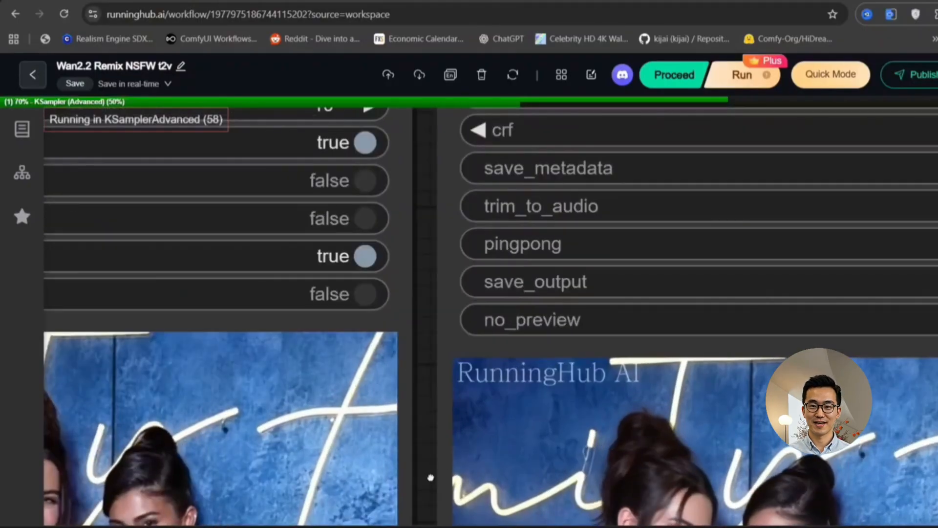
Step: Export the finished two-women video from the Video Combine node's output options
scroll("down", 3)
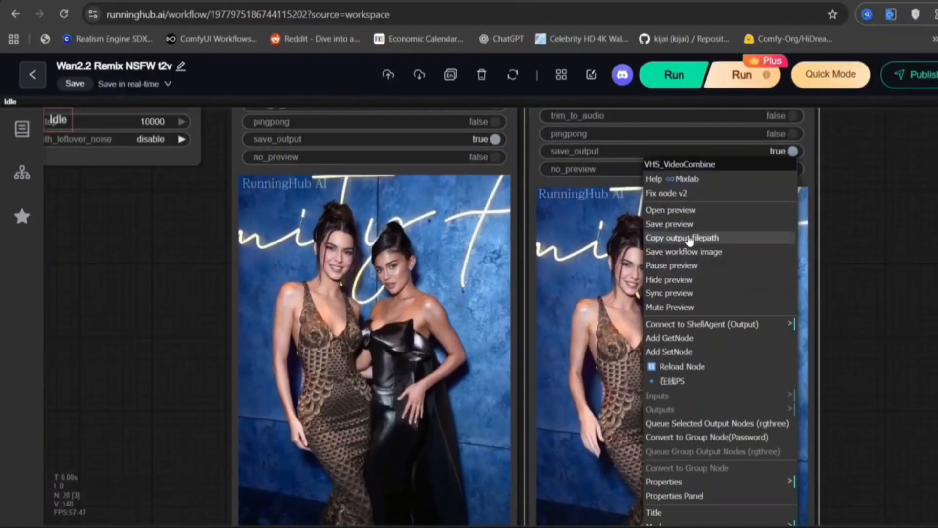
left_click(682, 251)
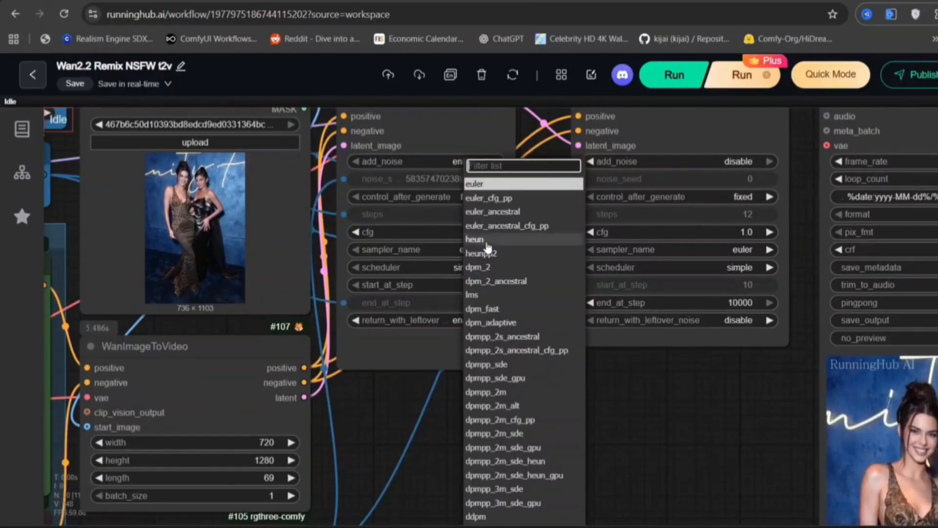
Step: Set the first KSampler (Advanced) node's sampler_name to uni_pc
scroll("down", 3)
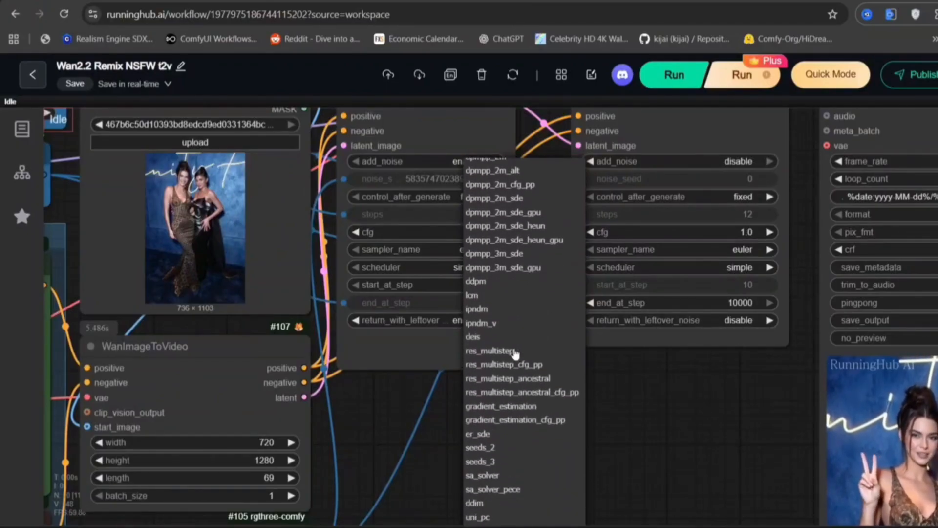
scroll("down", 3)
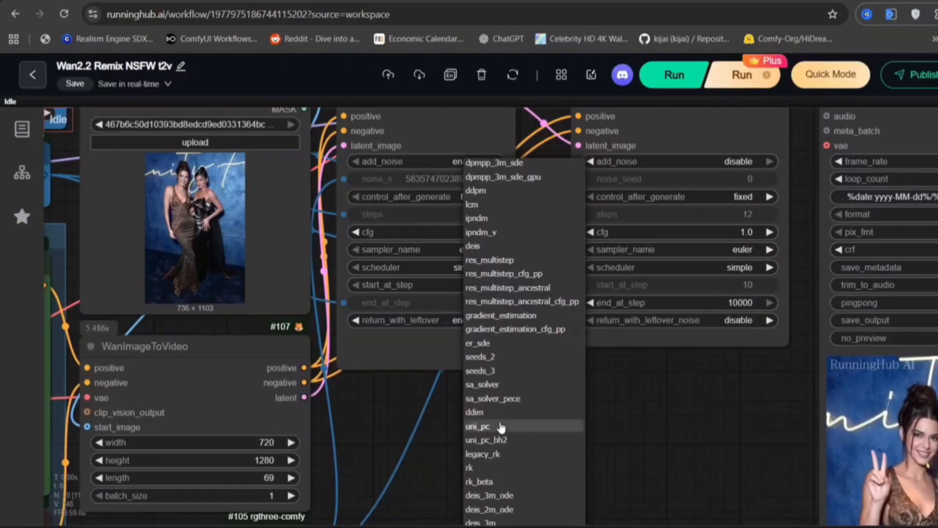
left_click(477, 426)
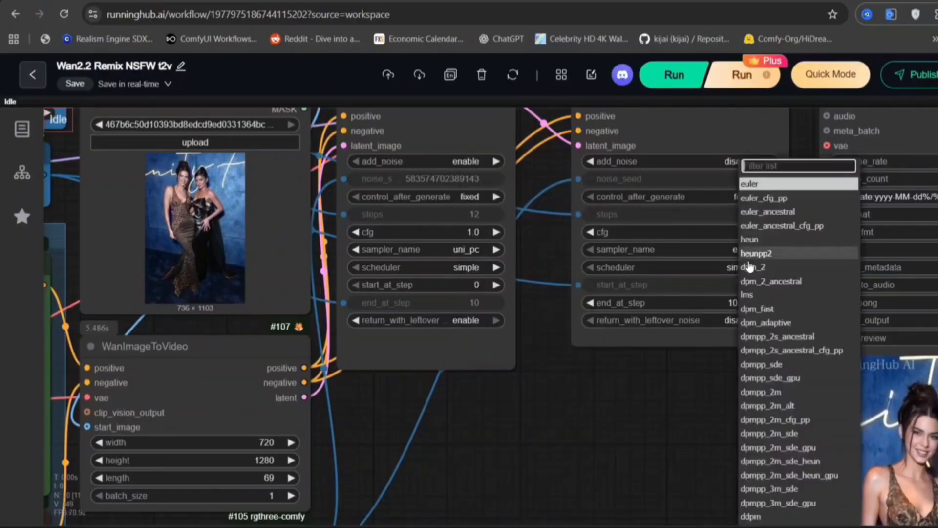
scroll("down", 3)
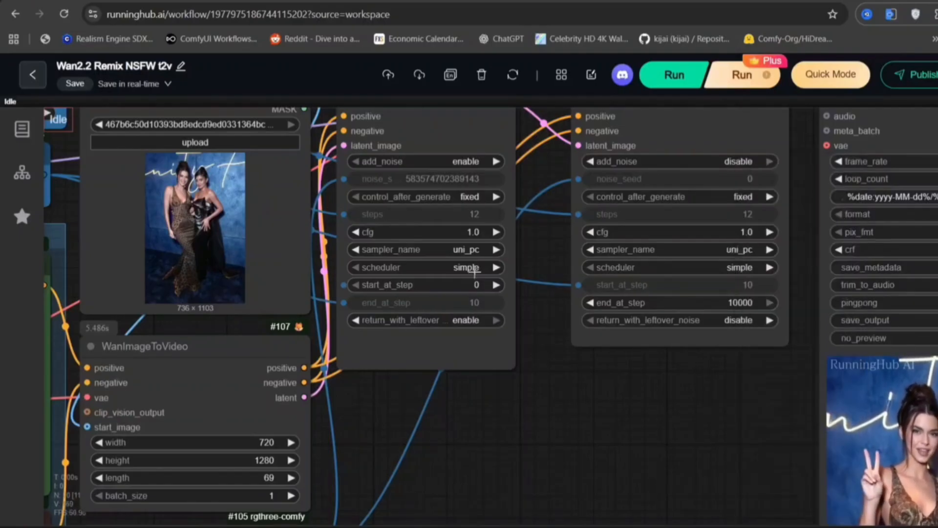
mouse_move(511, 347)
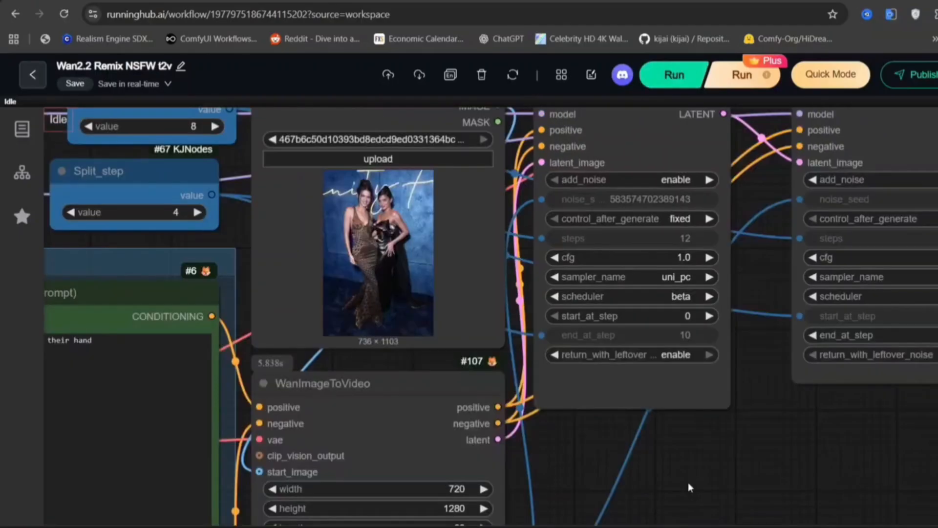
mouse_move(841, 442)
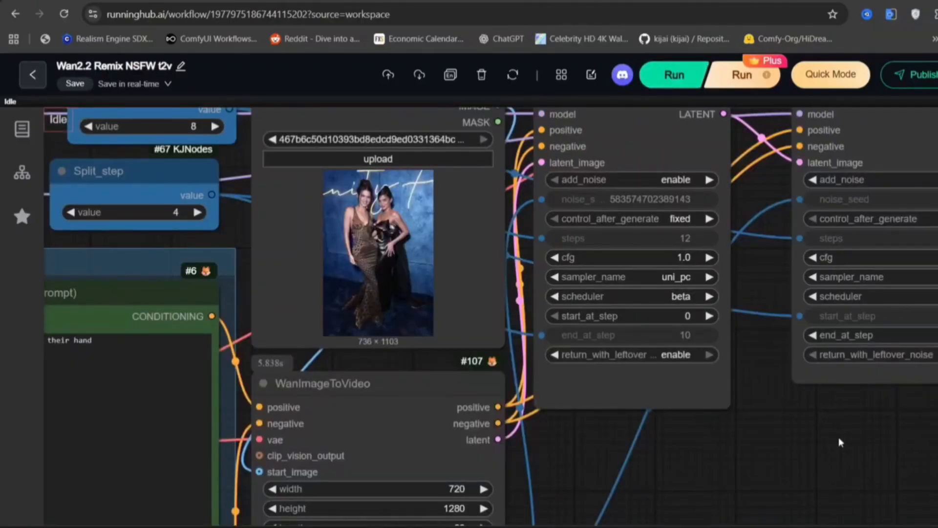